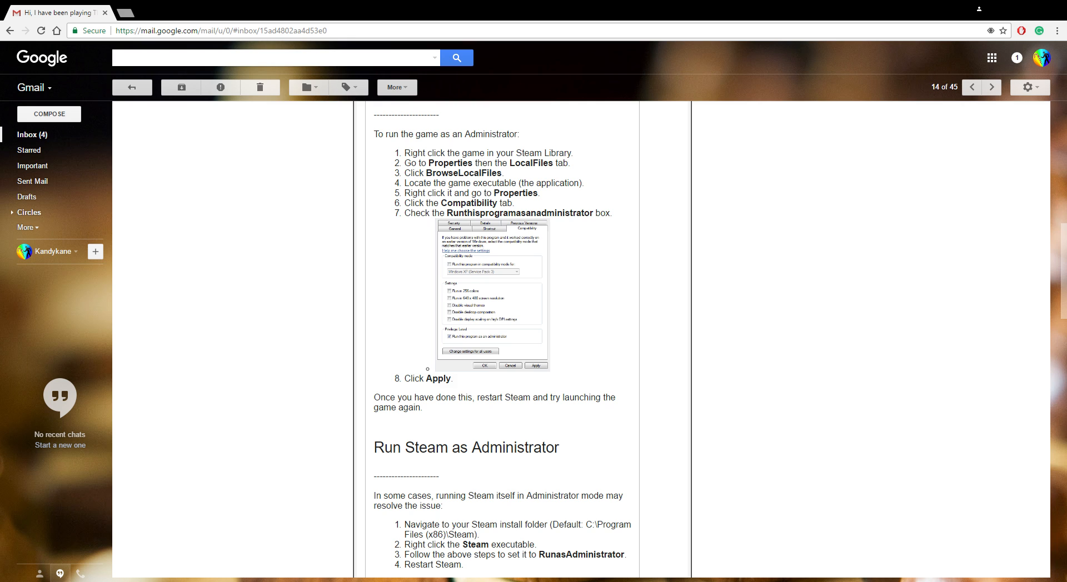
{"action": "mouse_move", "coordinate": [760, 291]}
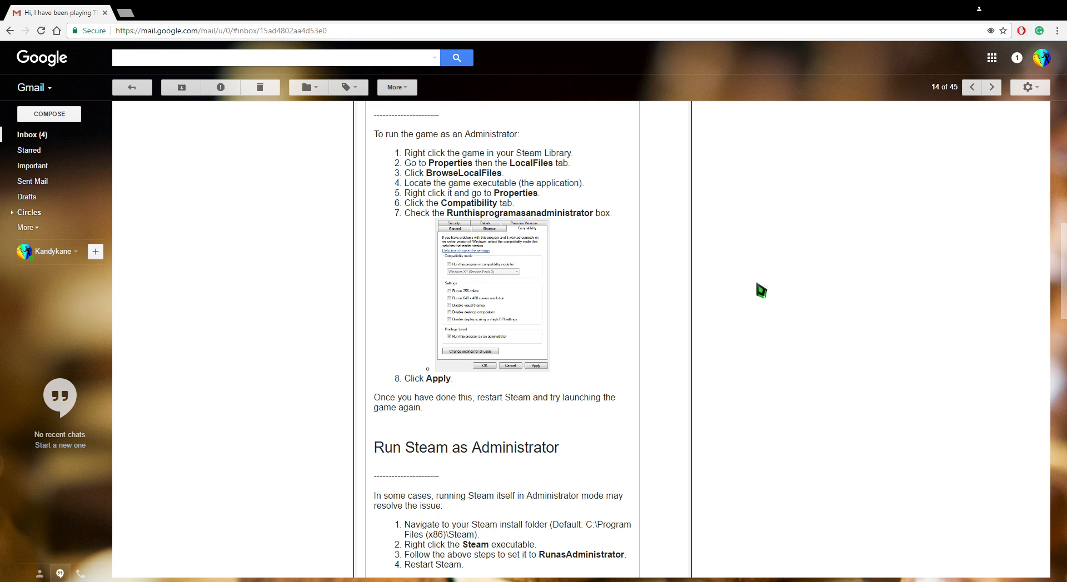
{"action": "mouse_move", "coordinate": [643, 242]}
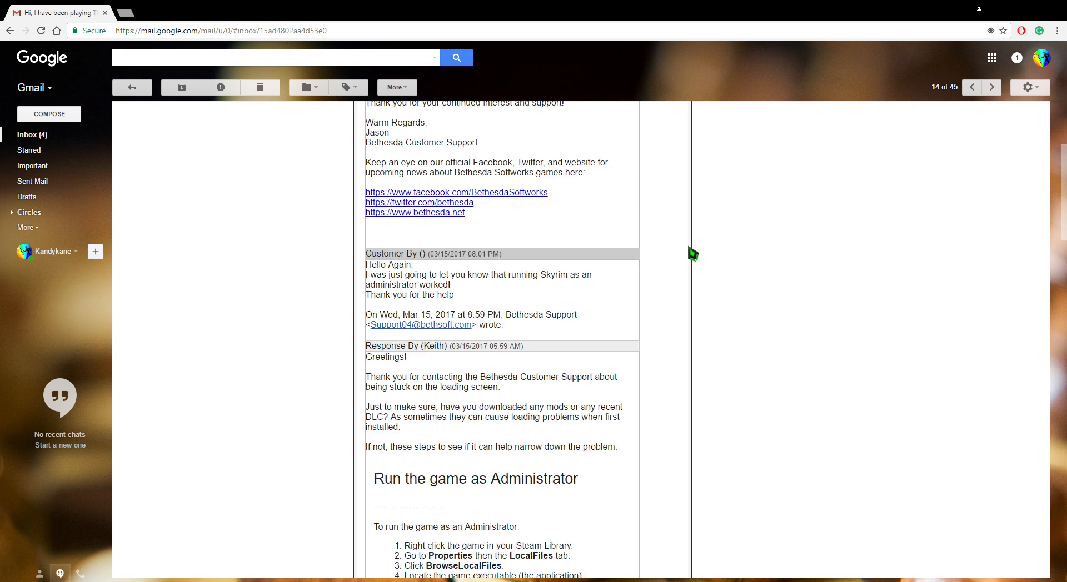
{"action": "scroll", "scroll_direction": "down", "scroll_amount": 3}
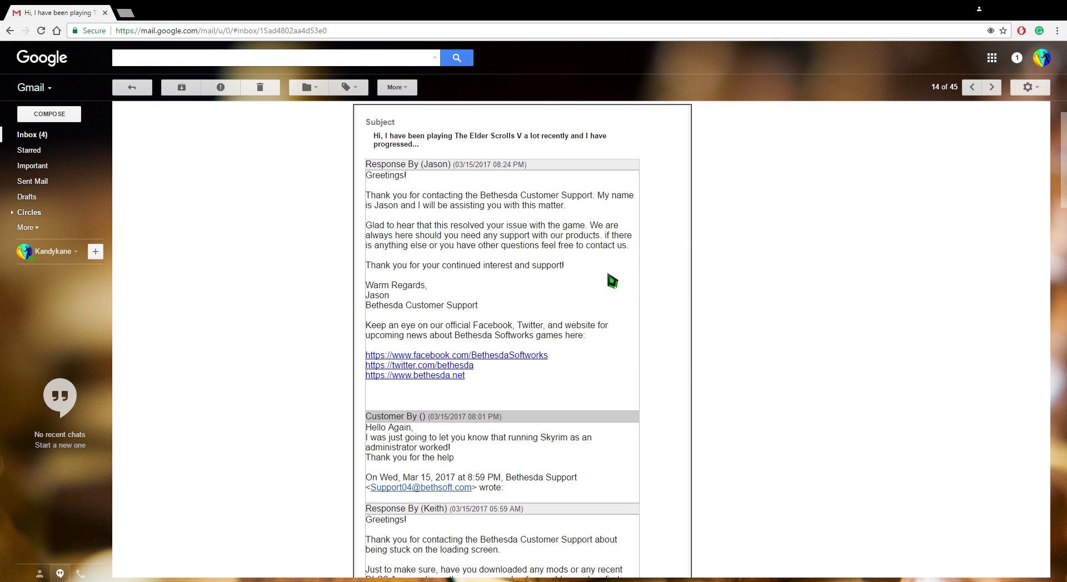
{"action": "scroll", "scroll_direction": "down", "scroll_amount": 3}
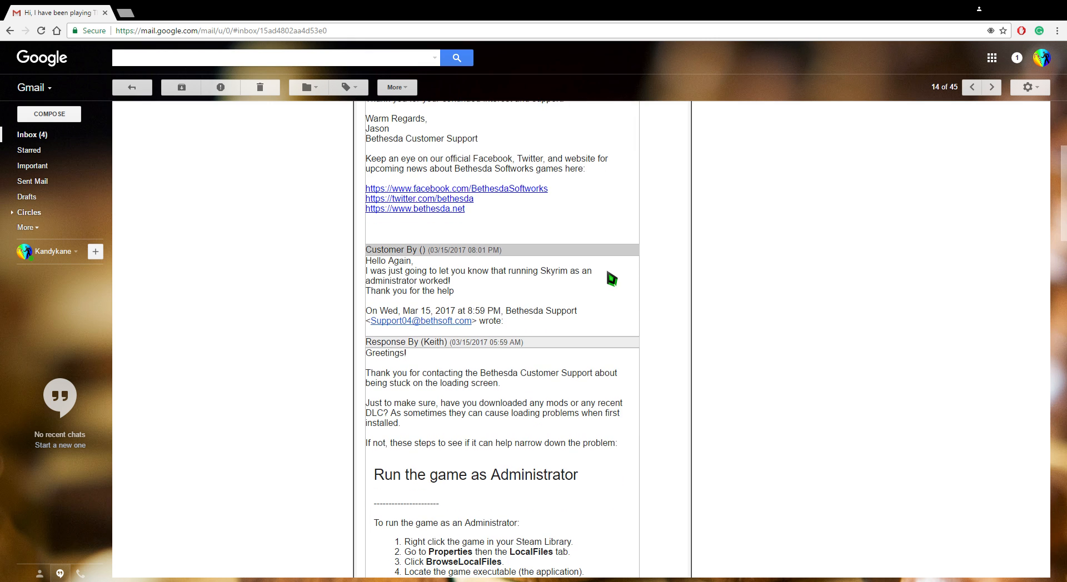
{"action": "scroll", "scroll_direction": "down", "scroll_amount": 3}
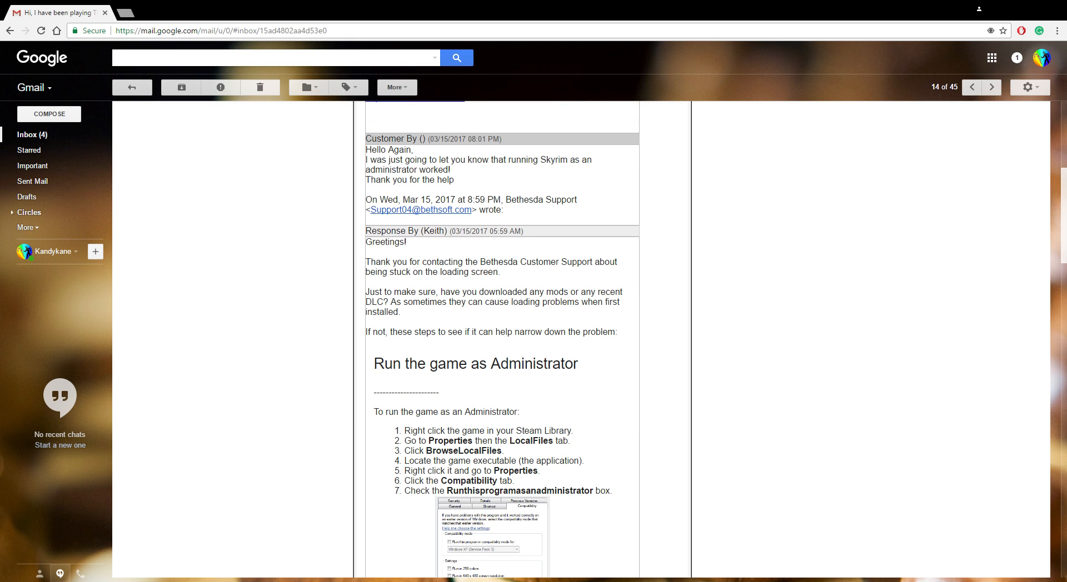
{"action": "scroll", "scroll_direction": "down", "scroll_amount": 3}
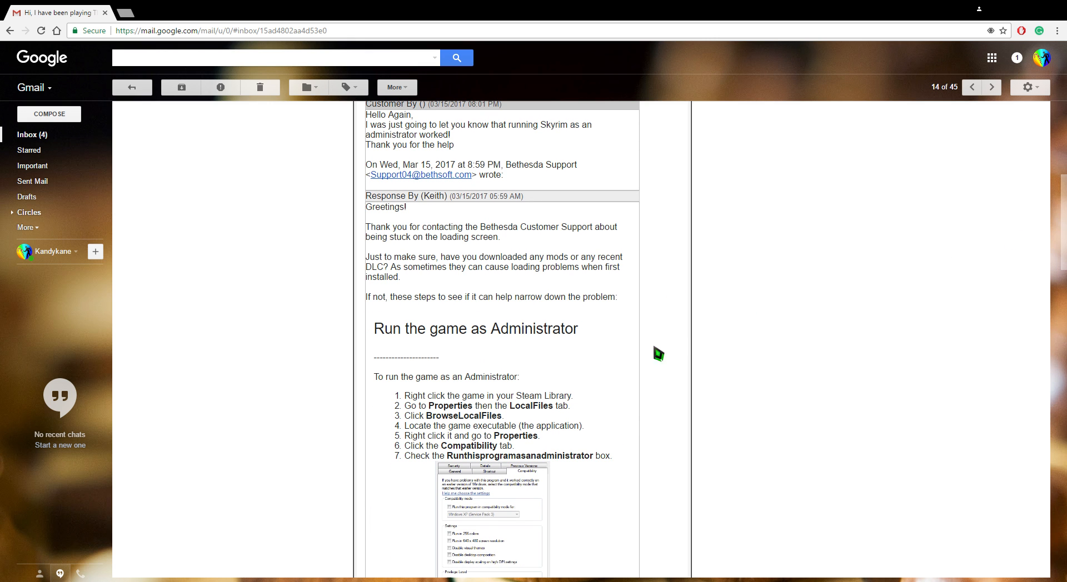
{"action": "scroll", "scroll_direction": "down", "scroll_amount": 3}
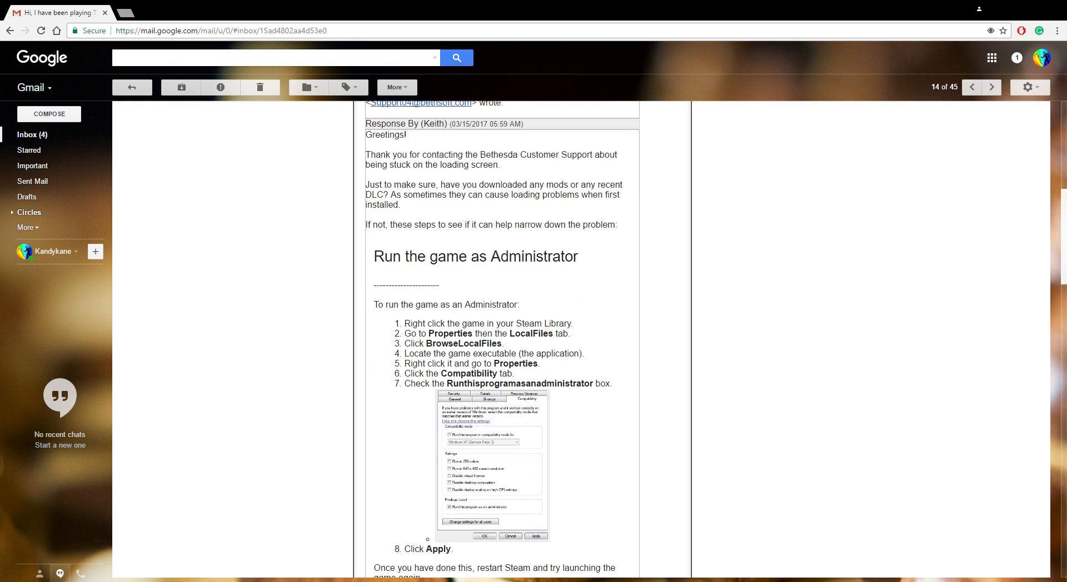
{"action": "scroll", "scroll_direction": "down", "scroll_amount": 3}
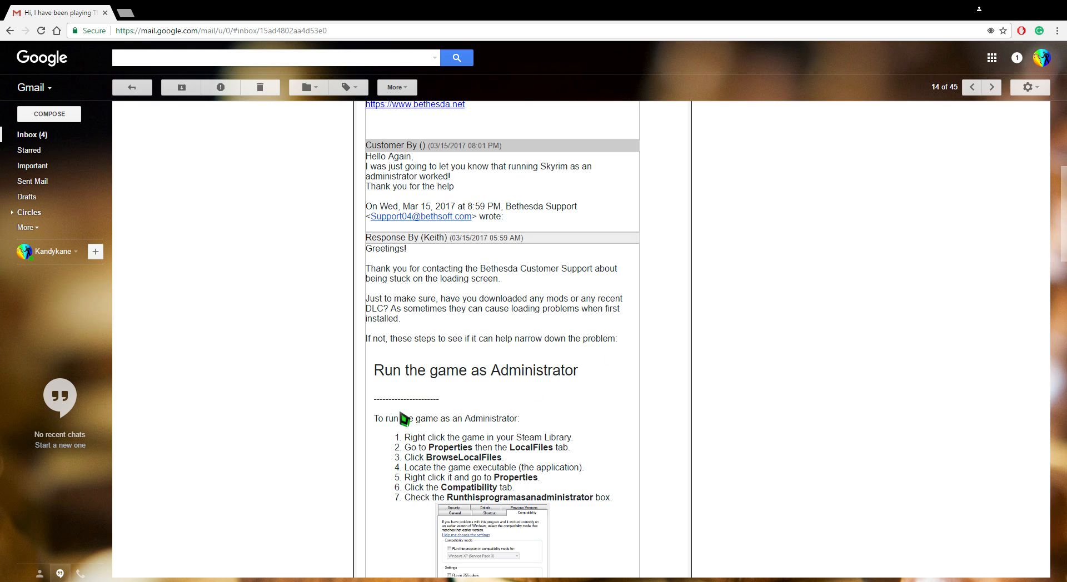
{"action": "scroll", "scroll_direction": "down", "scroll_amount": 3}
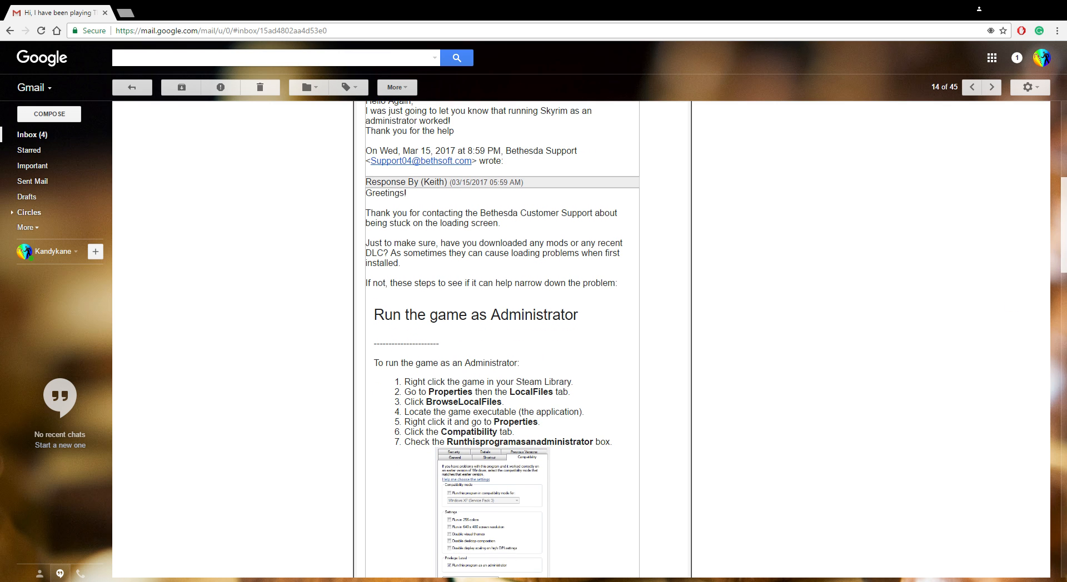
{"action": "scroll", "scroll_direction": "down", "scroll_amount": 3}
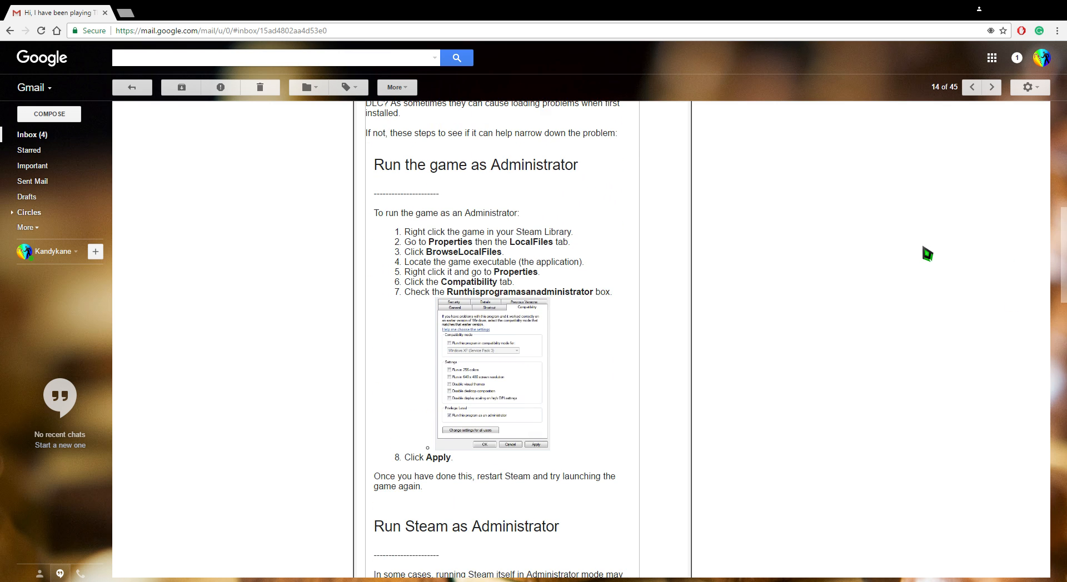
{"action": "mouse_move", "coordinate": [423, 250]}
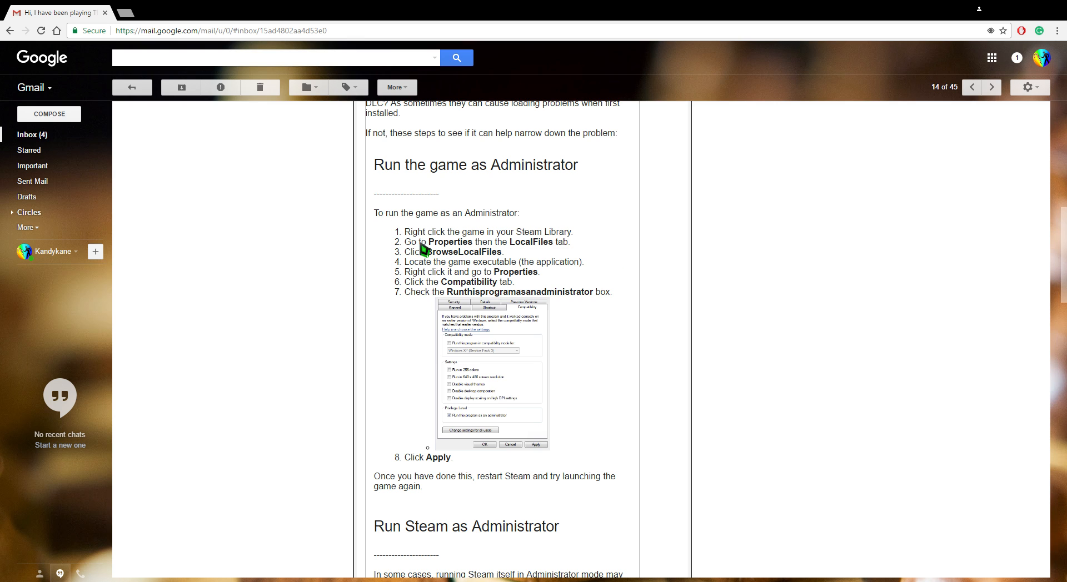
{"action": "mouse_move", "coordinate": [538, 260]}
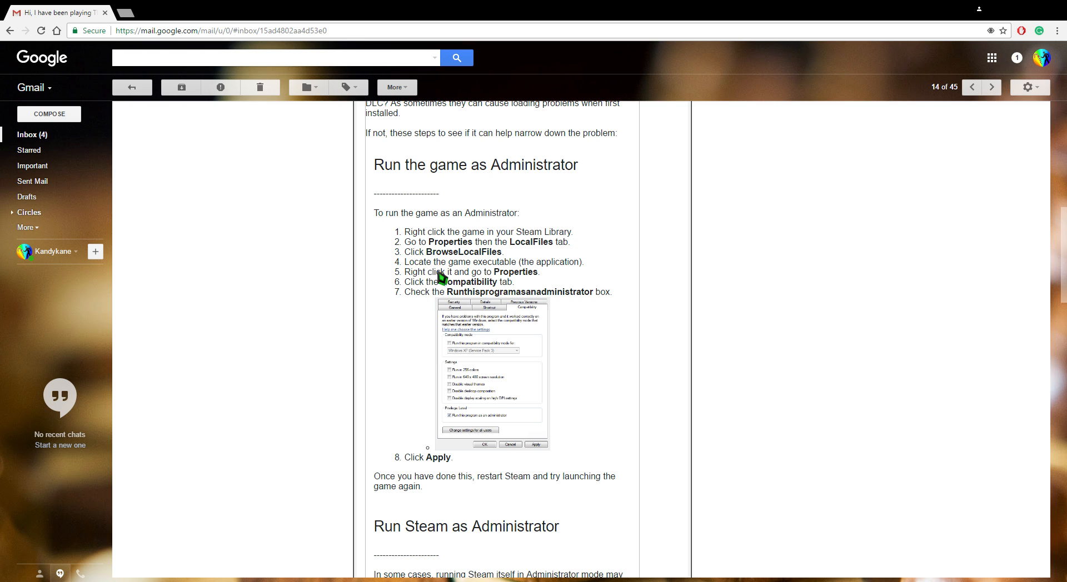
{"action": "mouse_move", "coordinate": [618, 322]}
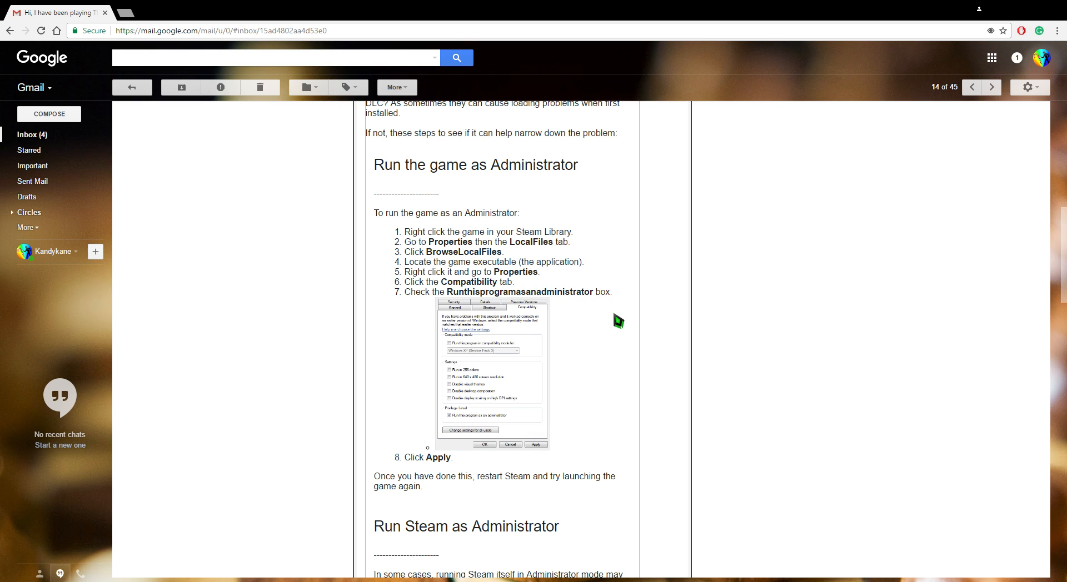
{"action": "mouse_move", "coordinate": [537, 440]}
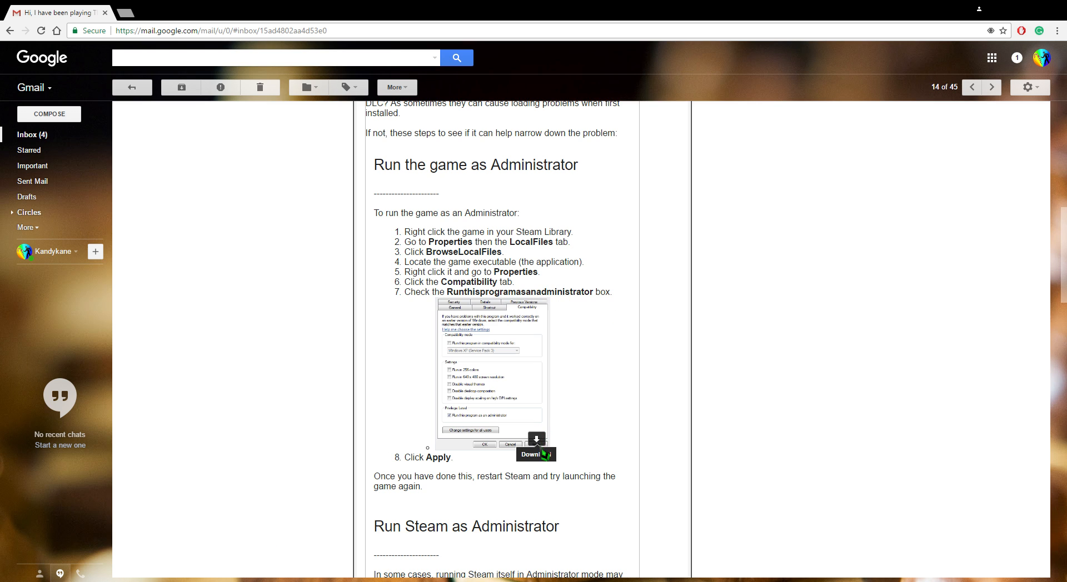
{"action": "scroll", "scroll_direction": "down", "scroll_amount": 3}
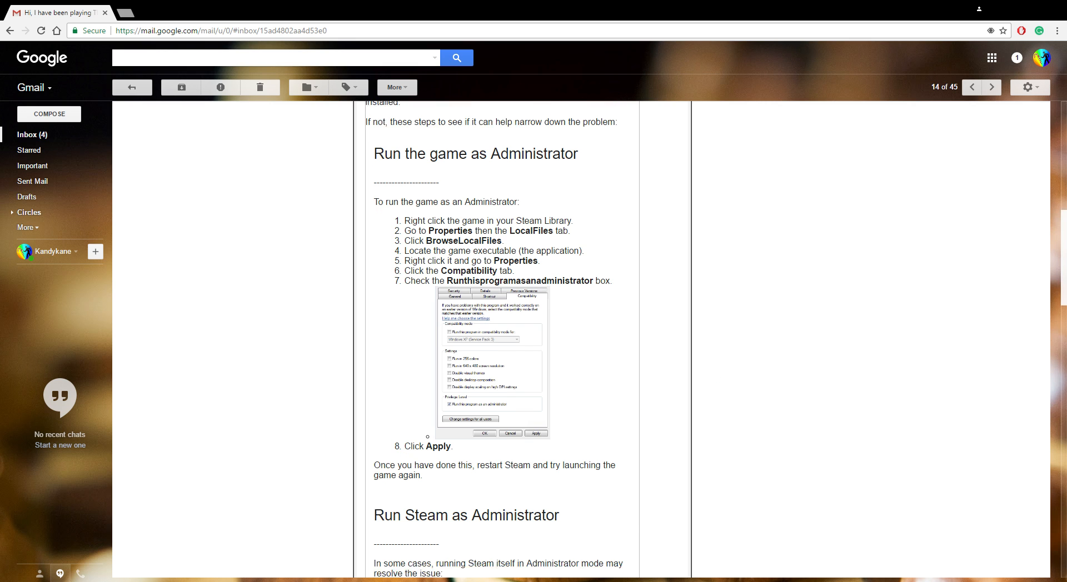
{"action": "scroll", "scroll_direction": "down", "scroll_amount": 3}
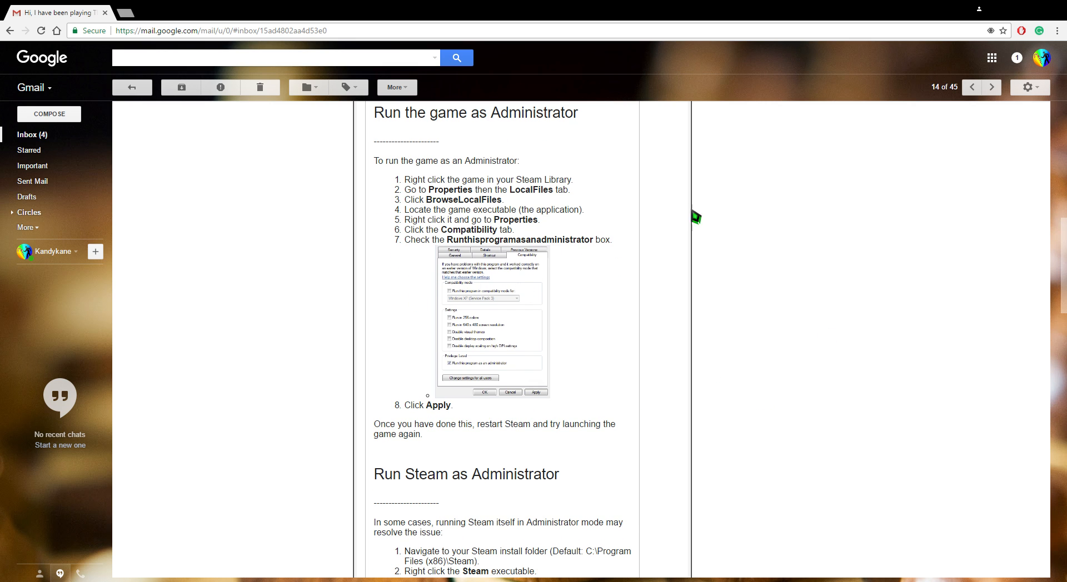
{"action": "scroll", "scroll_direction": "down", "scroll_amount": 3}
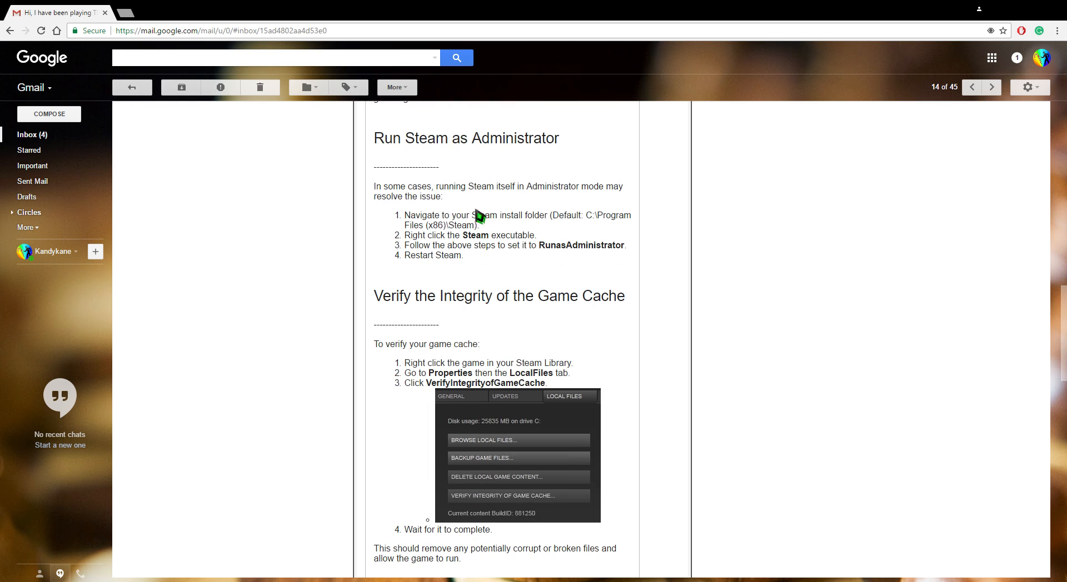
{"action": "mouse_move", "coordinate": [495, 226]}
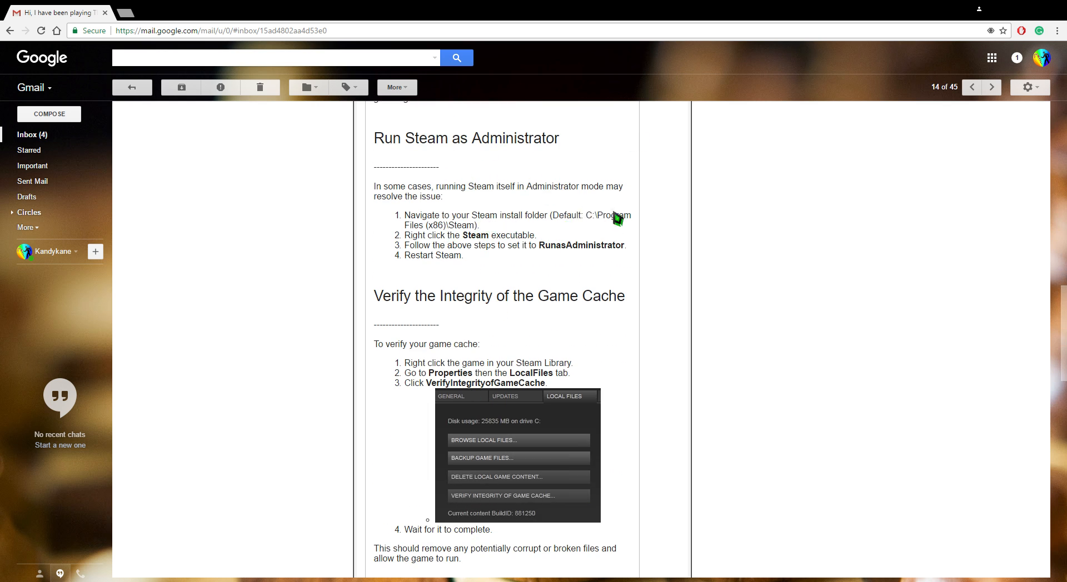
{"action": "mouse_move", "coordinate": [487, 244]}
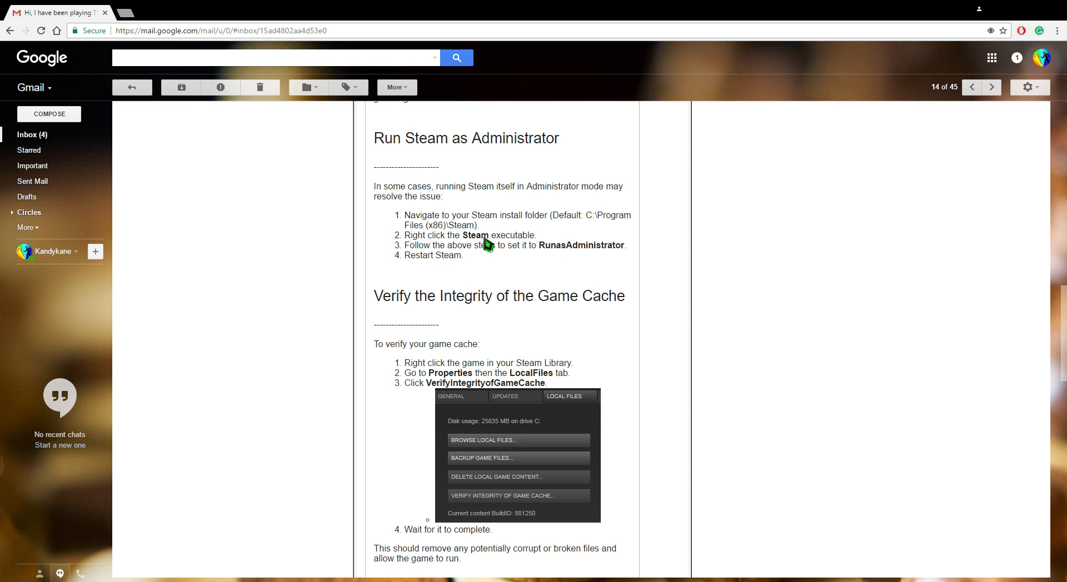
{"action": "mouse_move", "coordinate": [569, 230]}
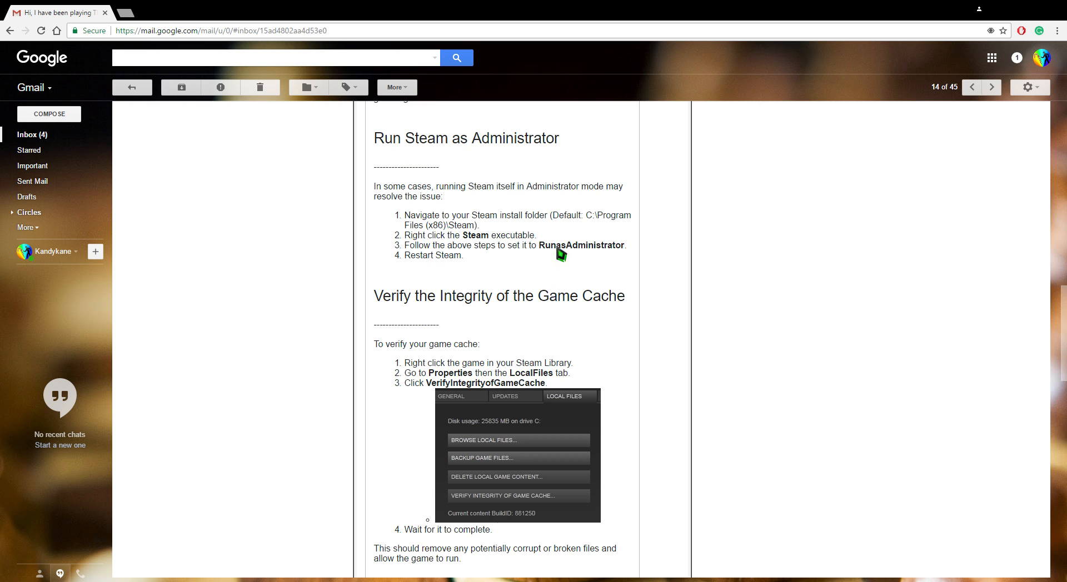
{"action": "mouse_move", "coordinate": [452, 265]}
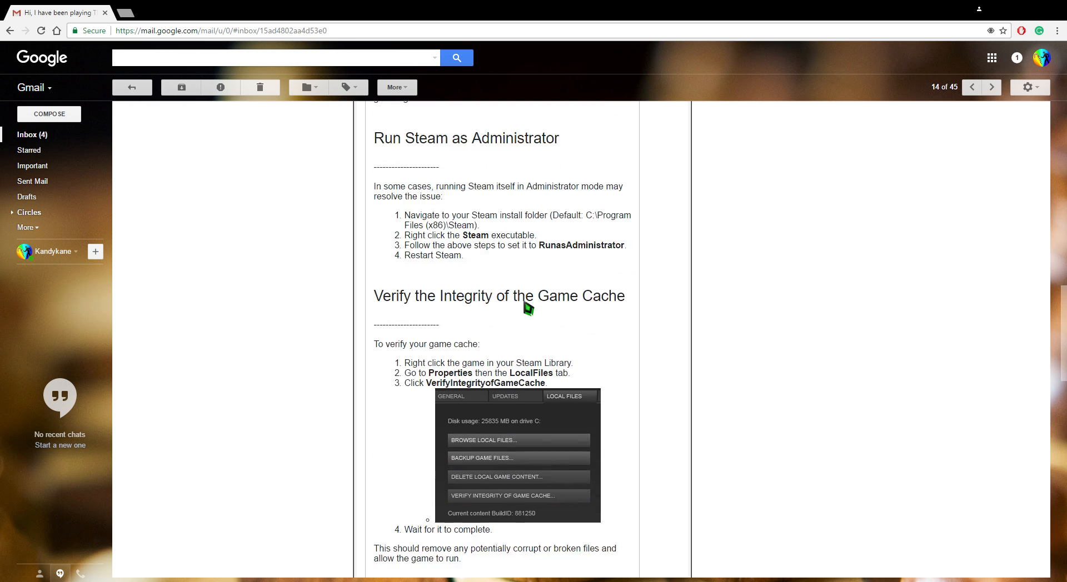
{"action": "scroll", "scroll_direction": "down", "scroll_amount": 3}
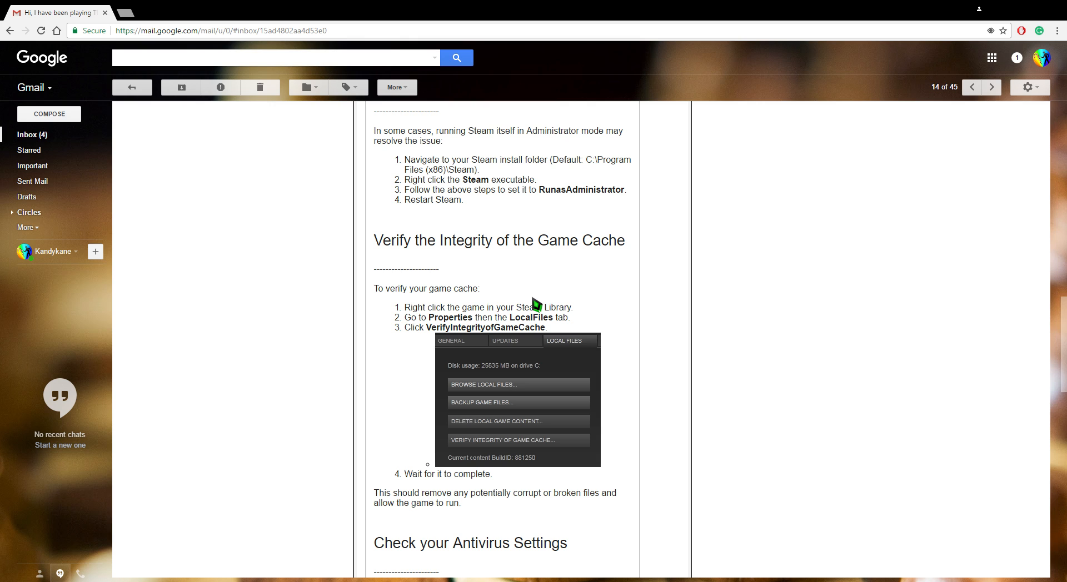
{"action": "mouse_move", "coordinate": [567, 530]}
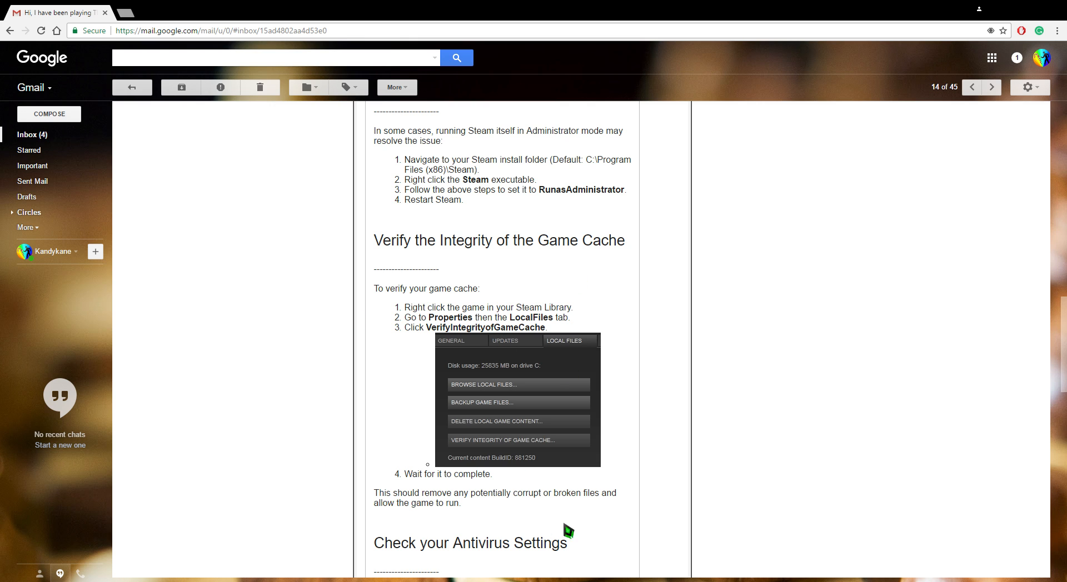
{"action": "mouse_move", "coordinate": [670, 435]}
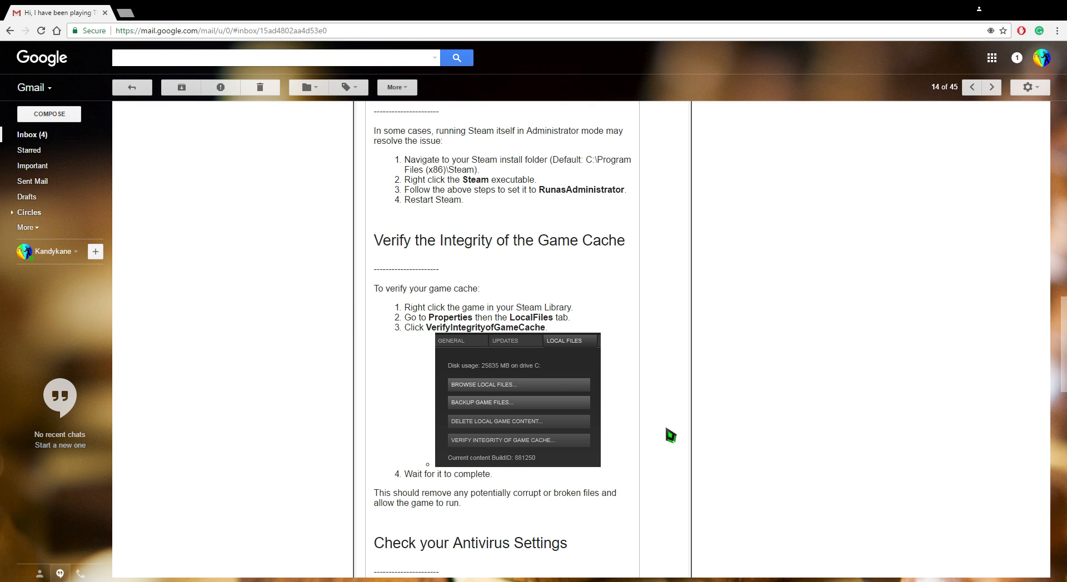
{"action": "scroll", "scroll_direction": "down", "scroll_amount": 3}
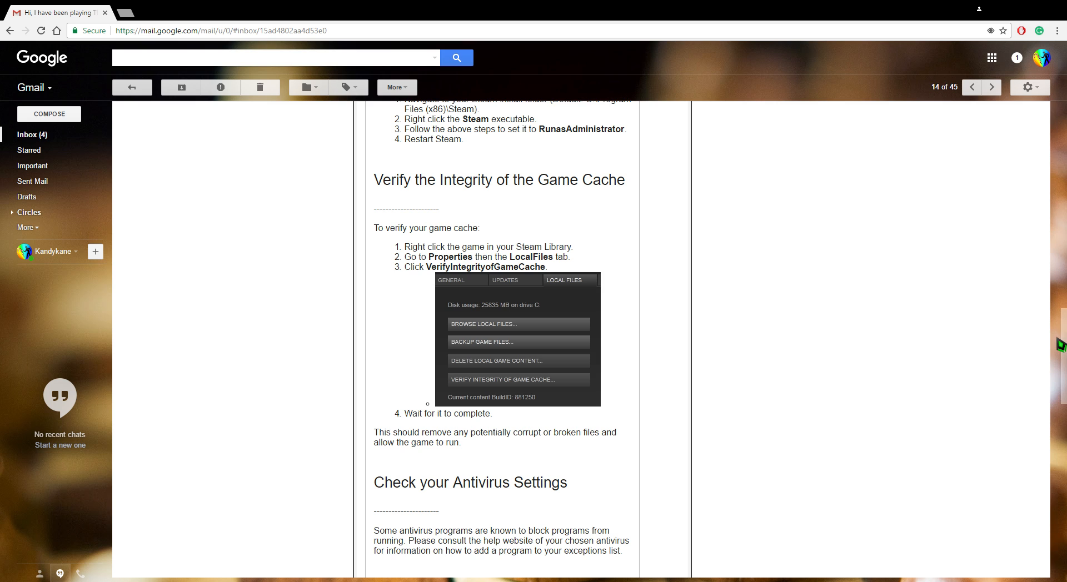
{"action": "mouse_move", "coordinate": [710, 410]}
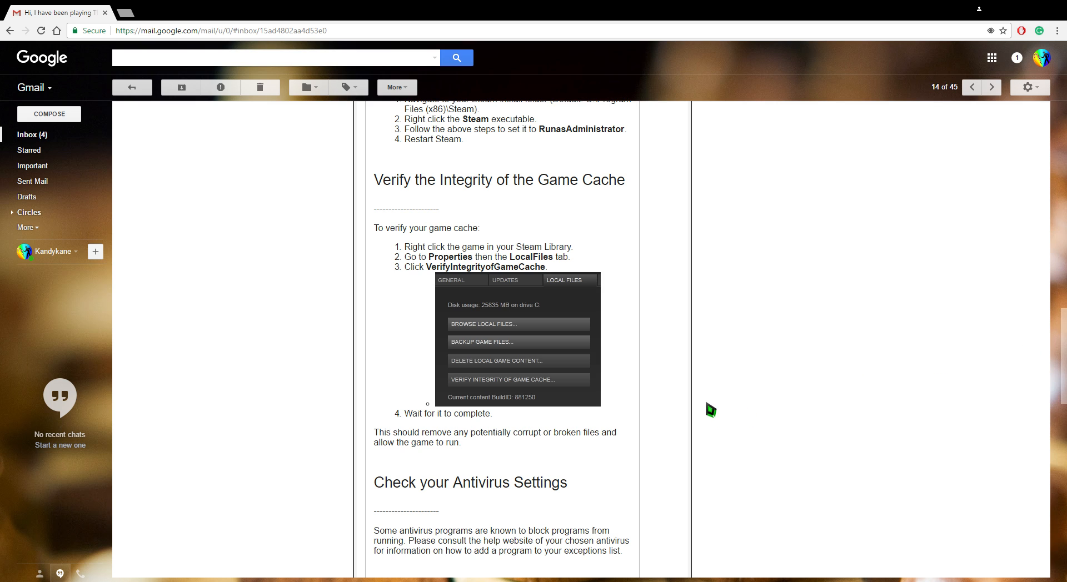
{"action": "mouse_move", "coordinate": [504, 285]}
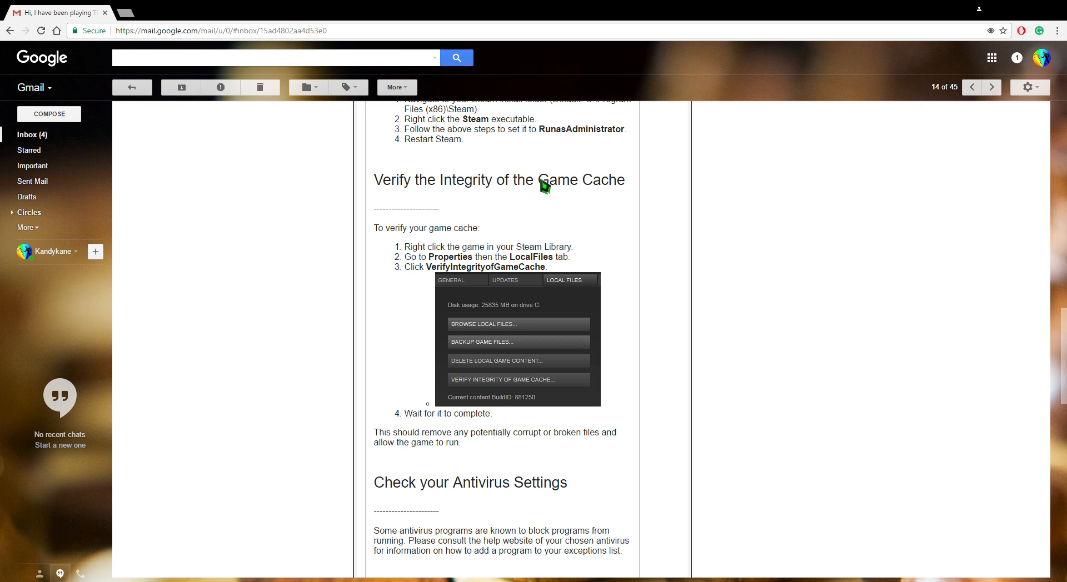
{"action": "mouse_move", "coordinate": [447, 282]}
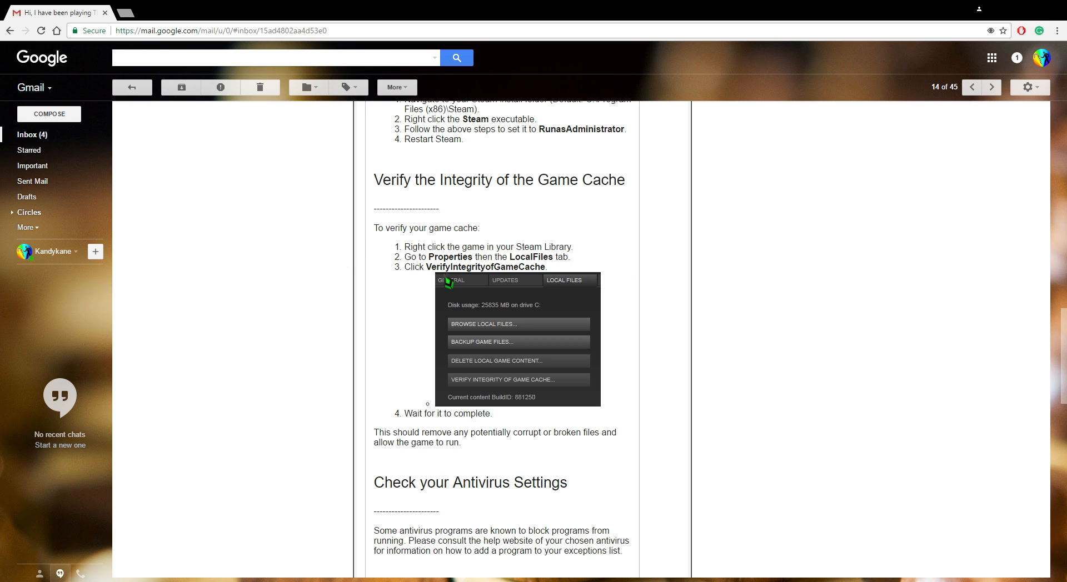
{"action": "mouse_move", "coordinate": [541, 395]}
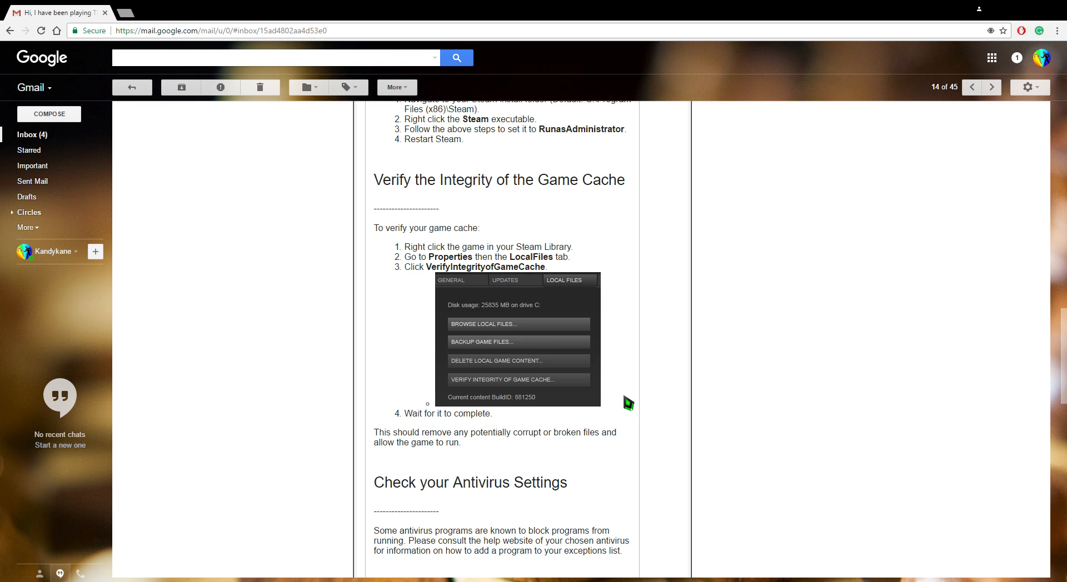
{"action": "scroll", "scroll_direction": "down", "scroll_amount": 3}
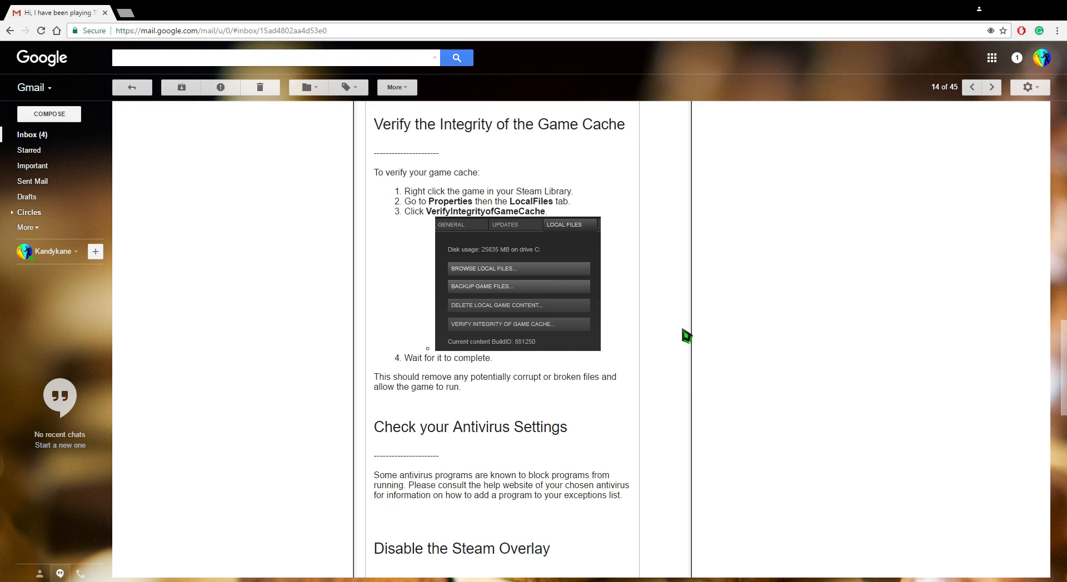
{"action": "mouse_move", "coordinate": [701, 325]}
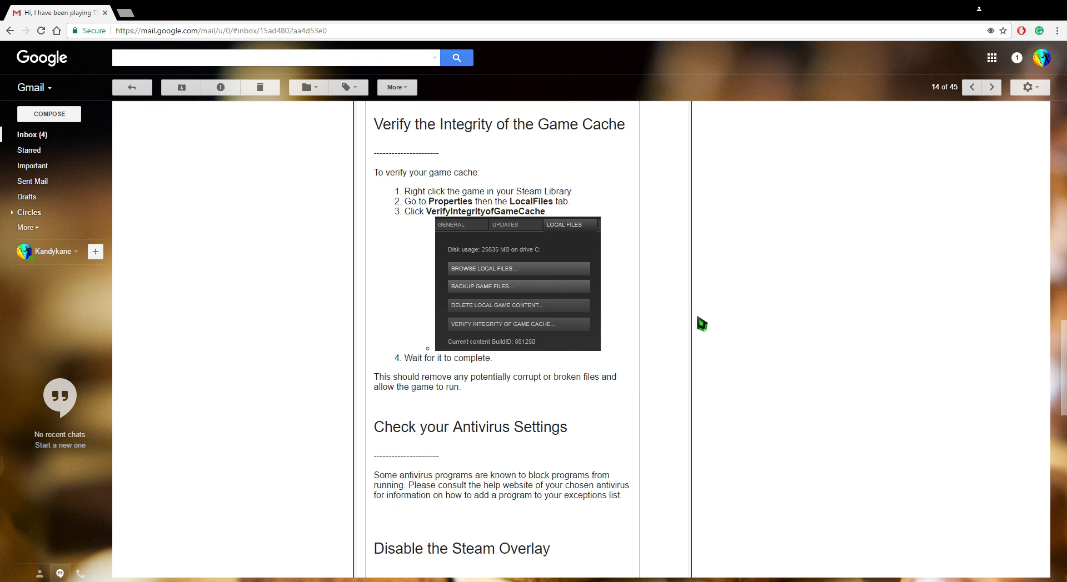
{"action": "scroll", "scroll_direction": "down", "scroll_amount": 3}
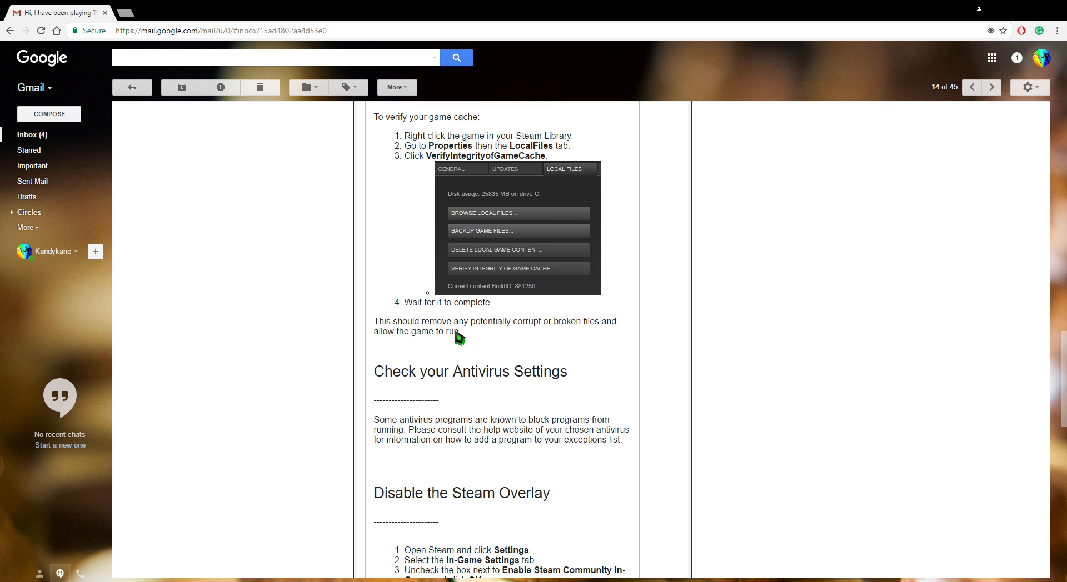
{"action": "scroll", "scroll_direction": "down", "scroll_amount": 3}
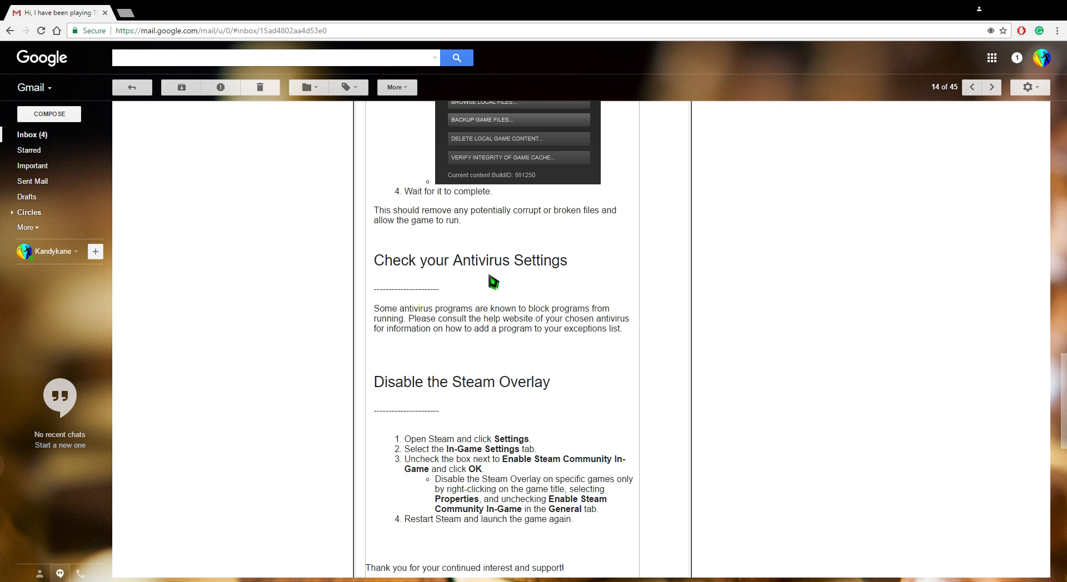
{"action": "mouse_move", "coordinate": [917, 343]}
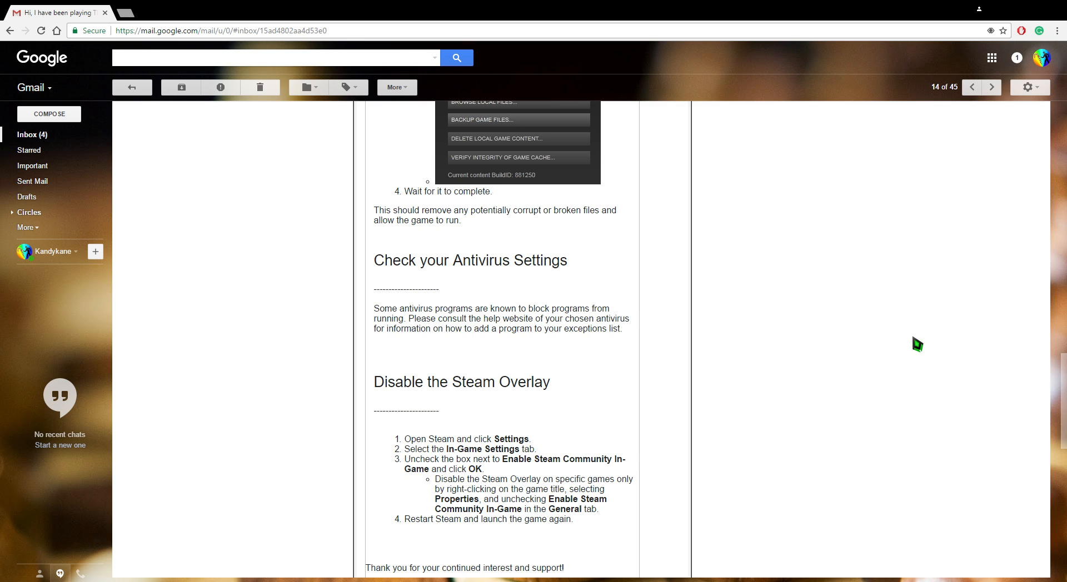
{"action": "mouse_move", "coordinate": [671, 227]}
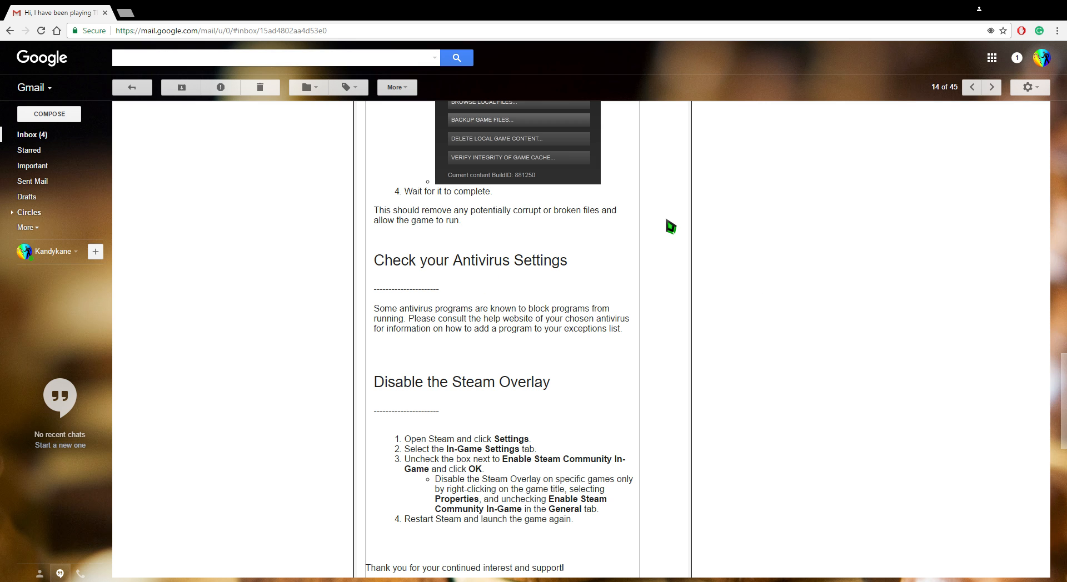
{"action": "scroll", "scroll_direction": "down", "scroll_amount": 3}
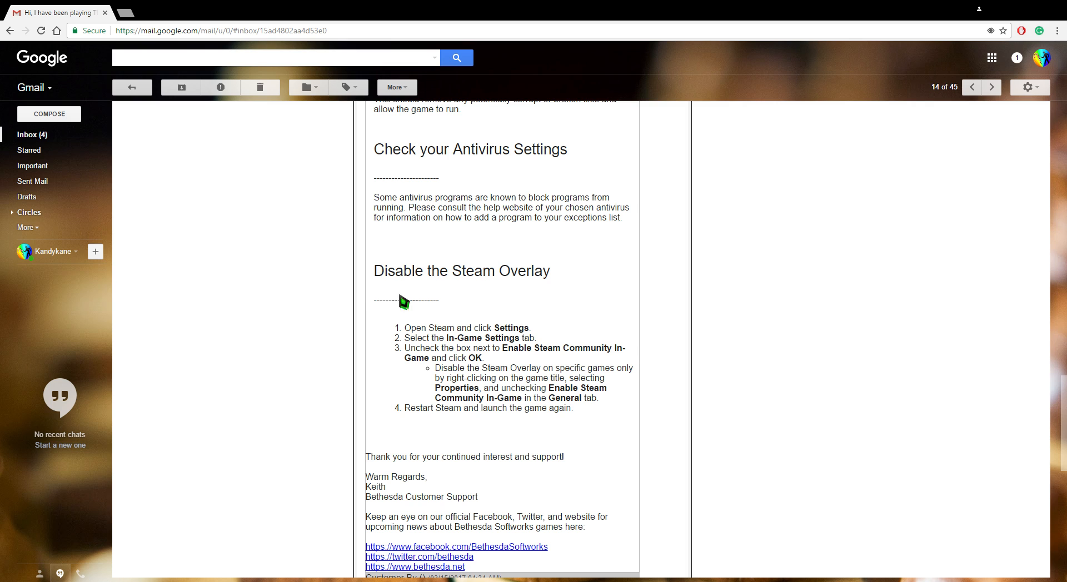
{"action": "mouse_move", "coordinate": [539, 292]}
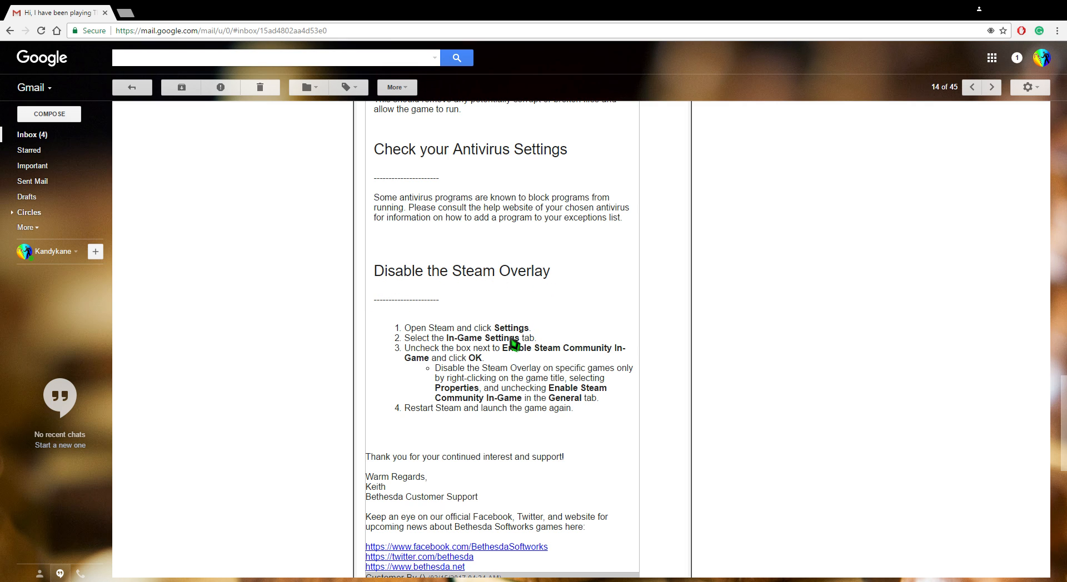
{"action": "mouse_move", "coordinate": [570, 440]}
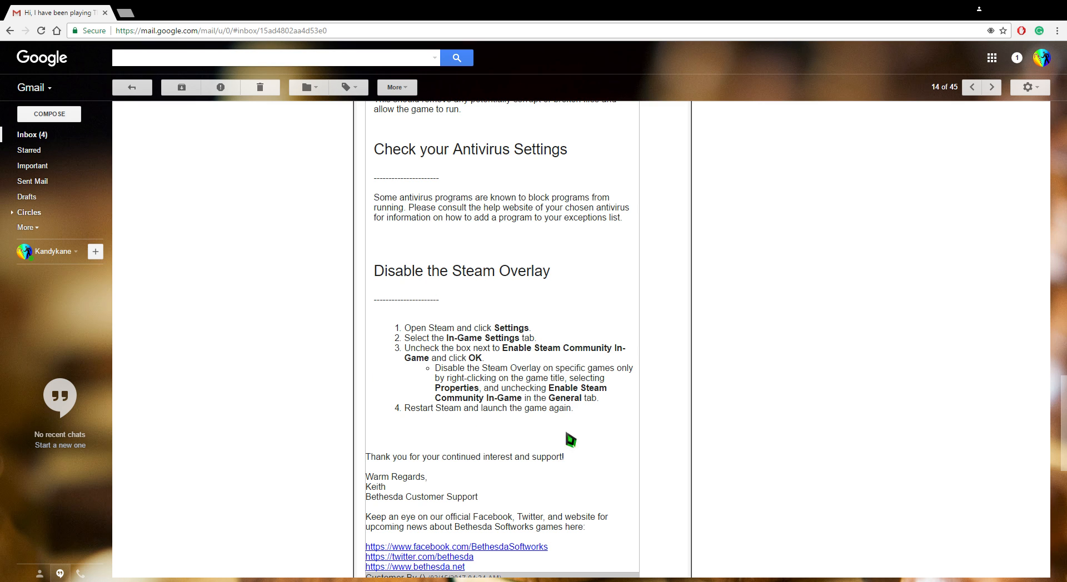
{"action": "mouse_move", "coordinate": [443, 334]}
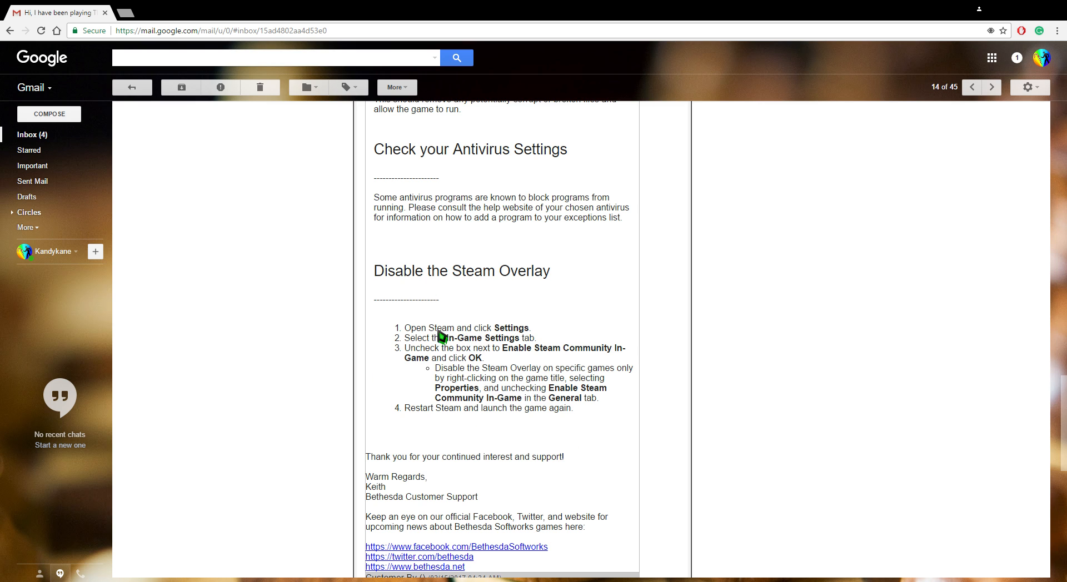
{"action": "mouse_move", "coordinate": [456, 348]}
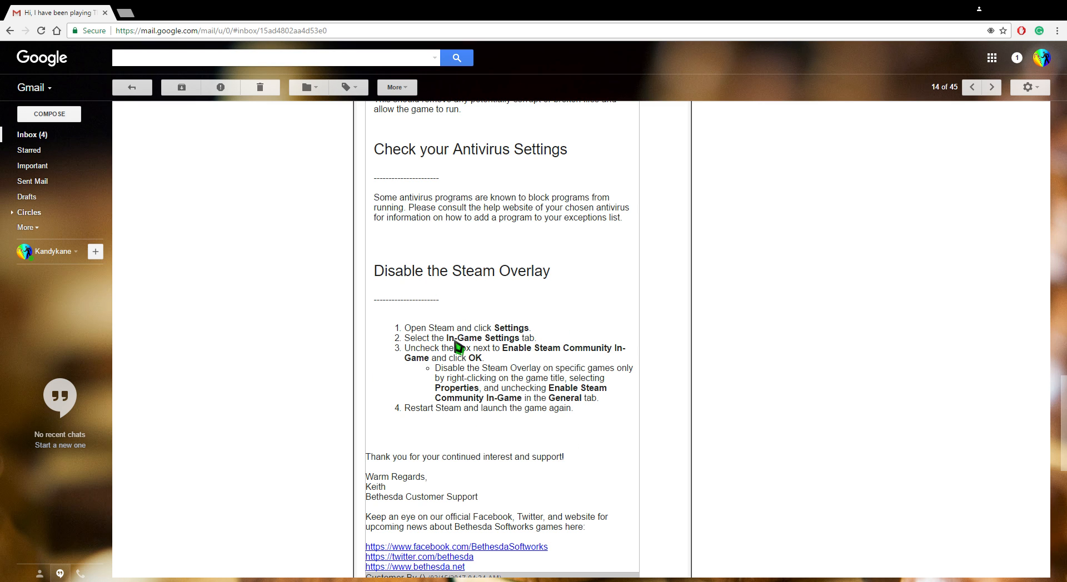
{"action": "mouse_move", "coordinate": [443, 360]}
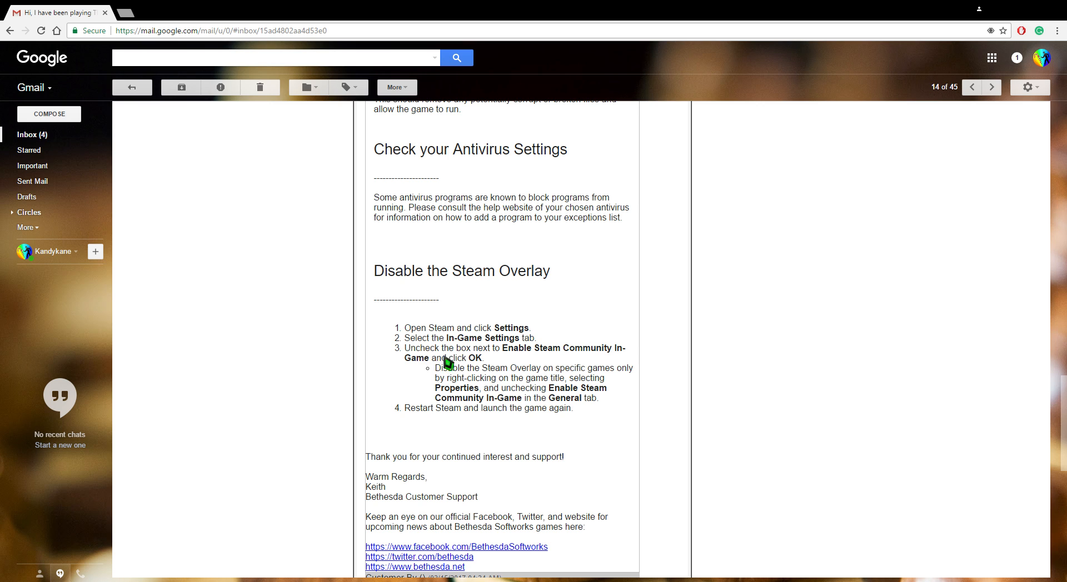
{"action": "mouse_move", "coordinate": [444, 375]}
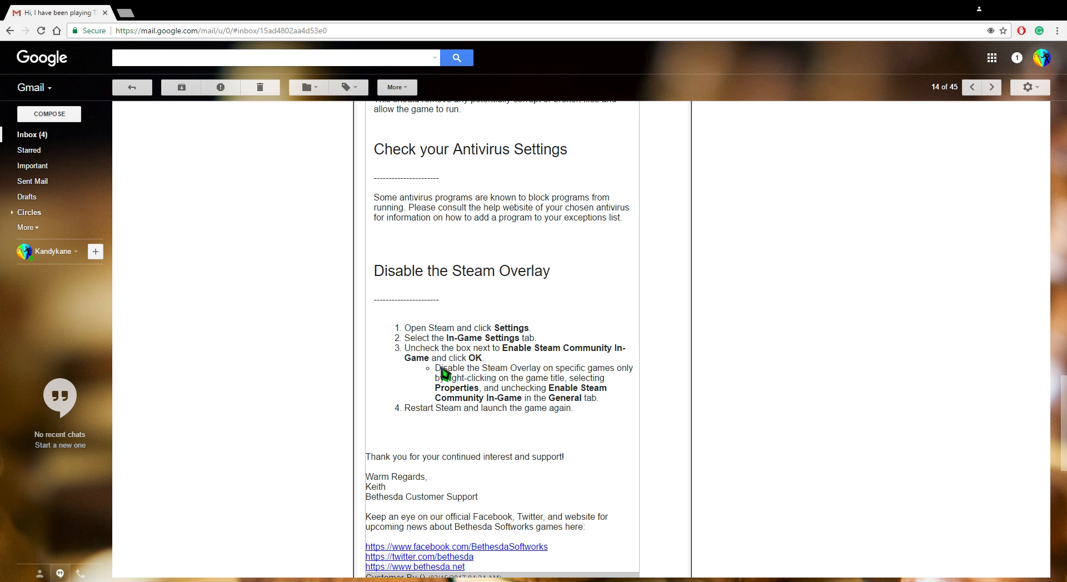
{"action": "mouse_move", "coordinate": [469, 382]}
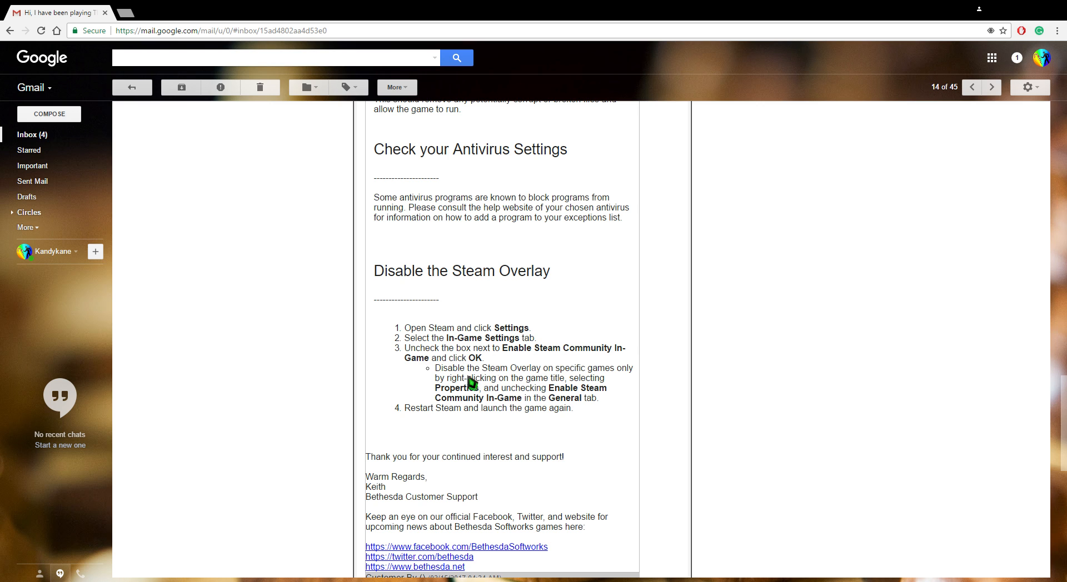
{"action": "mouse_move", "coordinate": [589, 371]}
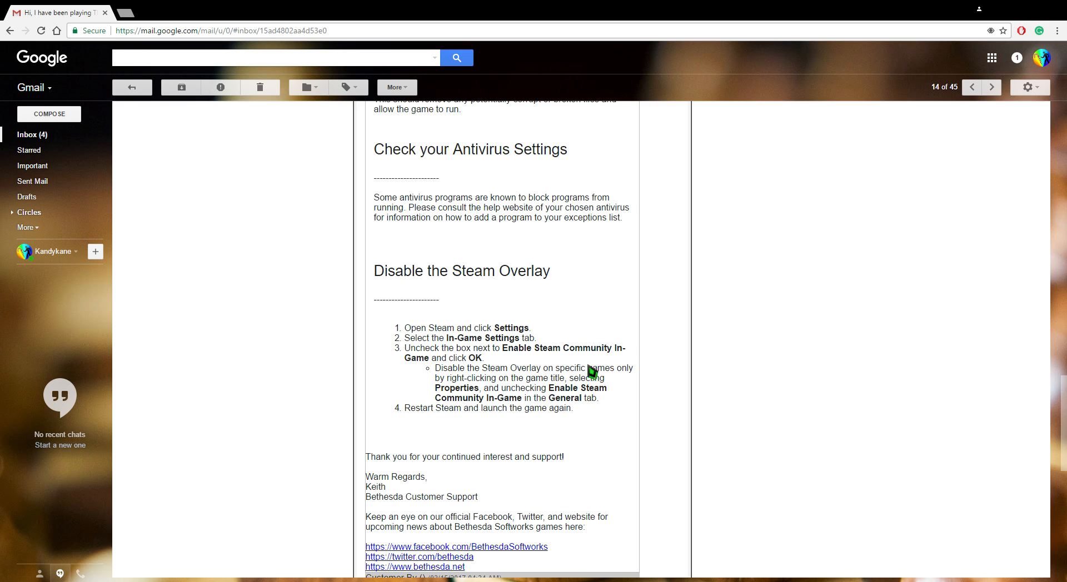
{"action": "mouse_move", "coordinate": [493, 391]}
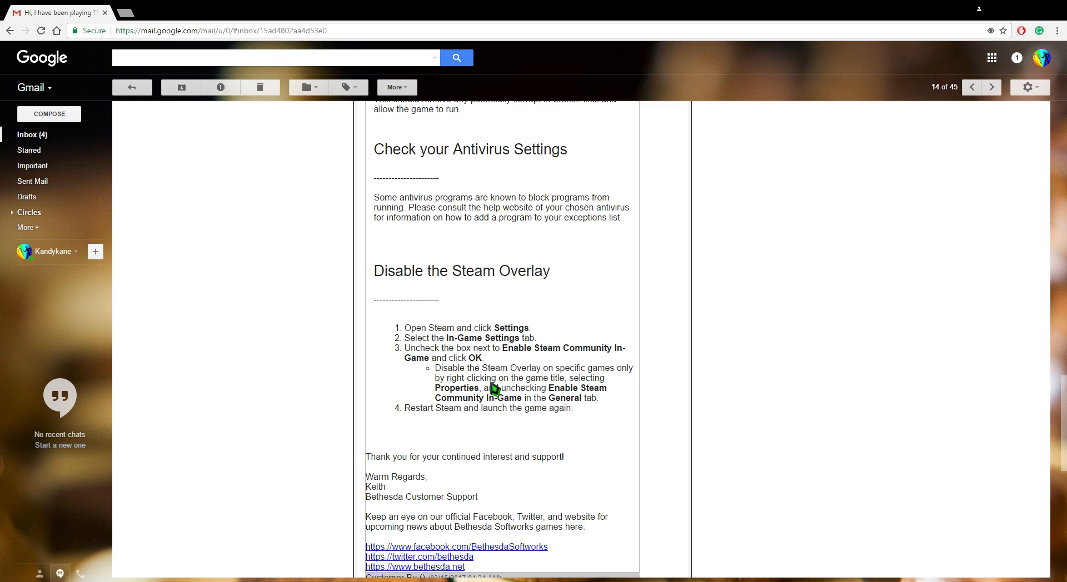
{"action": "mouse_move", "coordinate": [483, 405]}
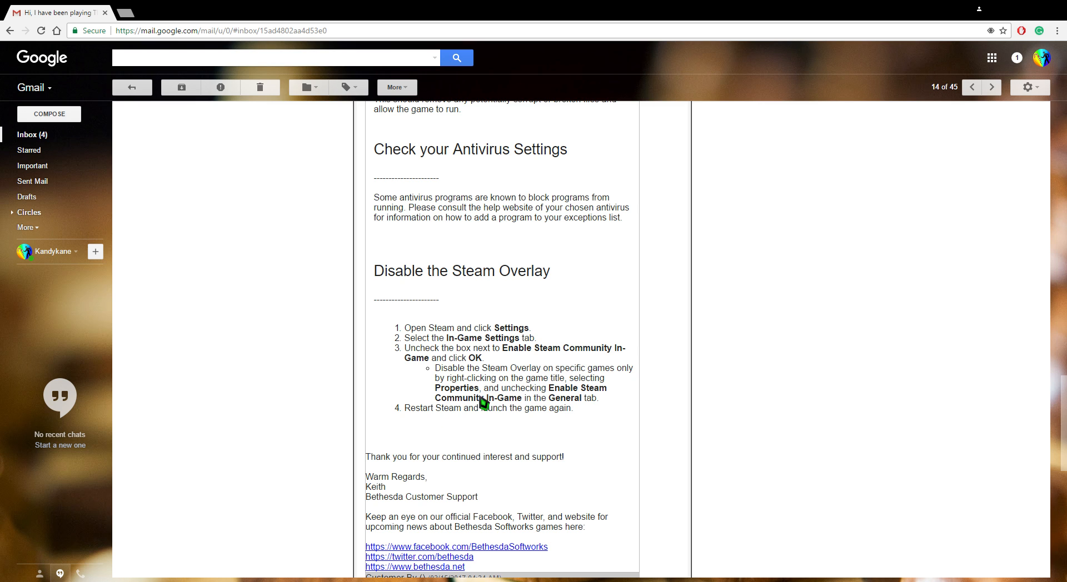
{"action": "mouse_move", "coordinate": [442, 415]}
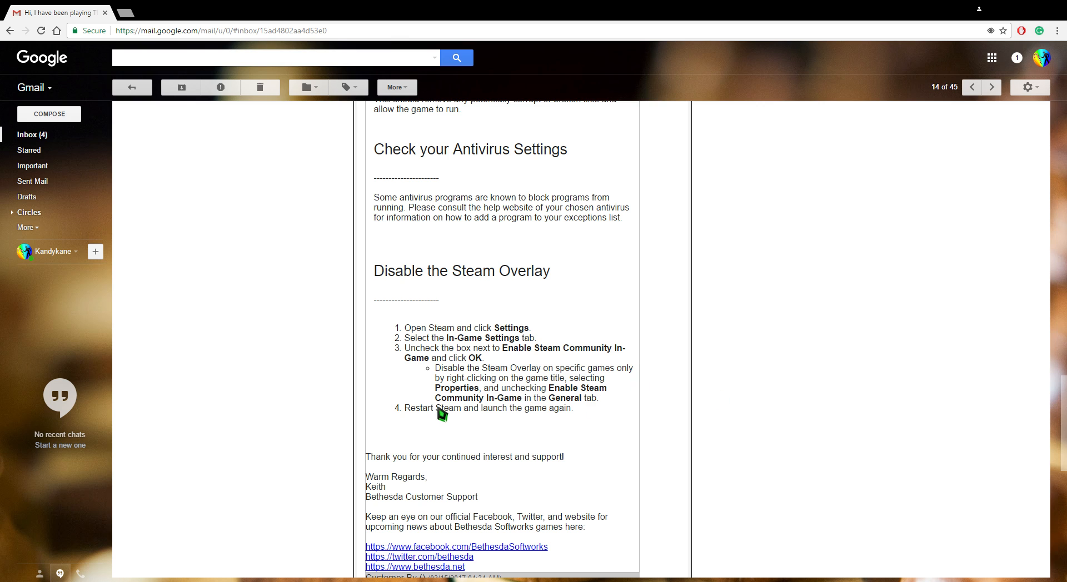
{"action": "mouse_move", "coordinate": [386, 429]}
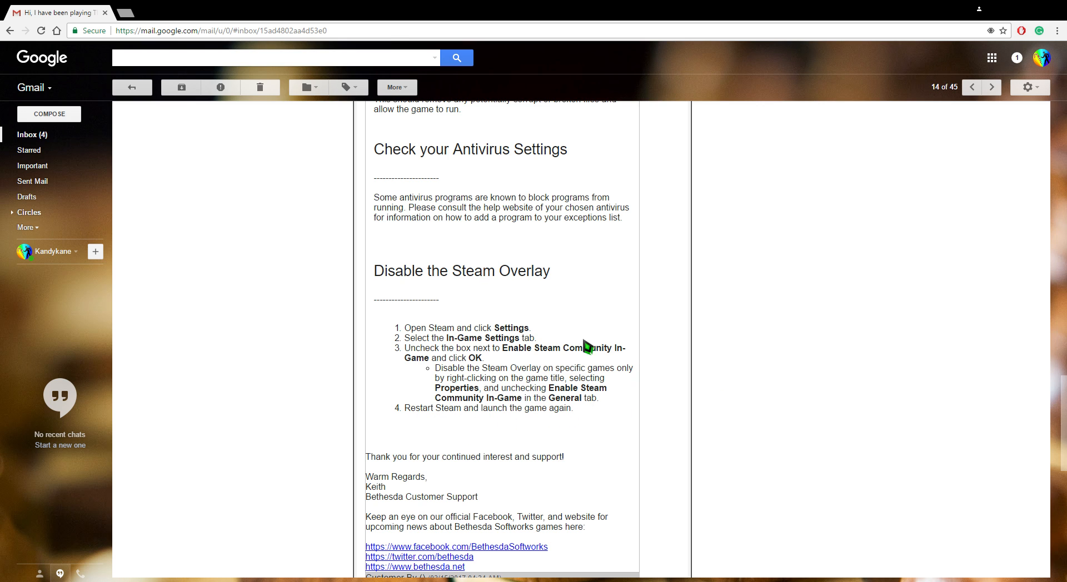
{"action": "mouse_move", "coordinate": [475, 271]}
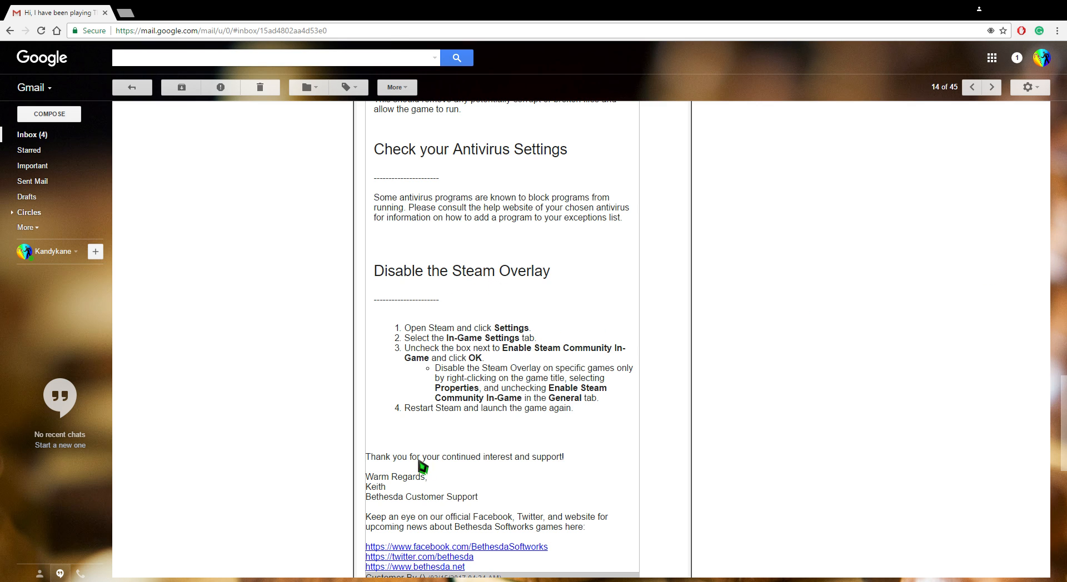
{"action": "scroll", "scroll_direction": "down", "scroll_amount": 3}
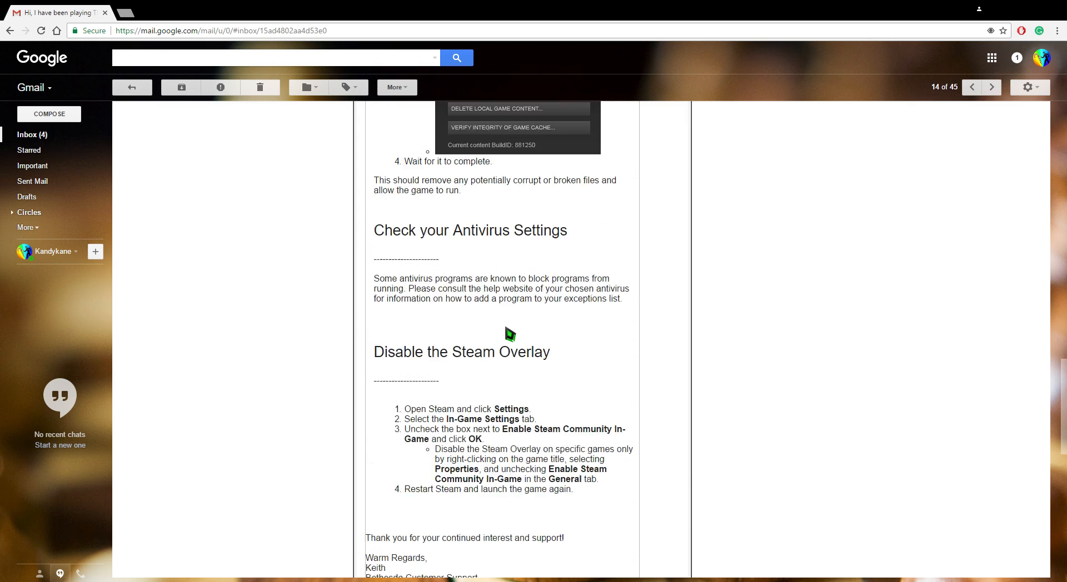
{"action": "scroll", "scroll_direction": "up", "scroll_amount": 3}
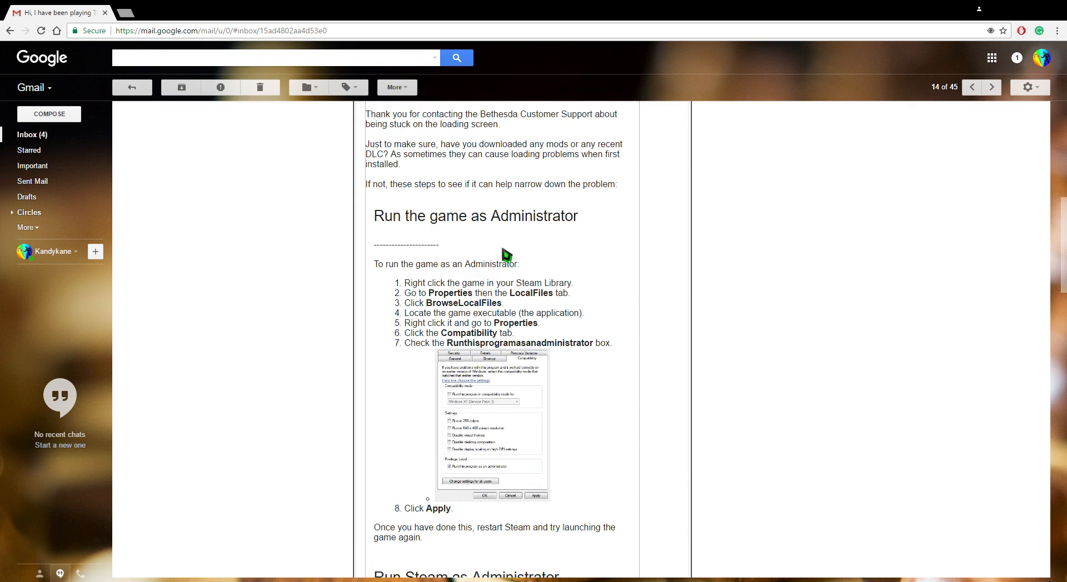
{"action": "scroll", "scroll_direction": "up", "scroll_amount": 3}
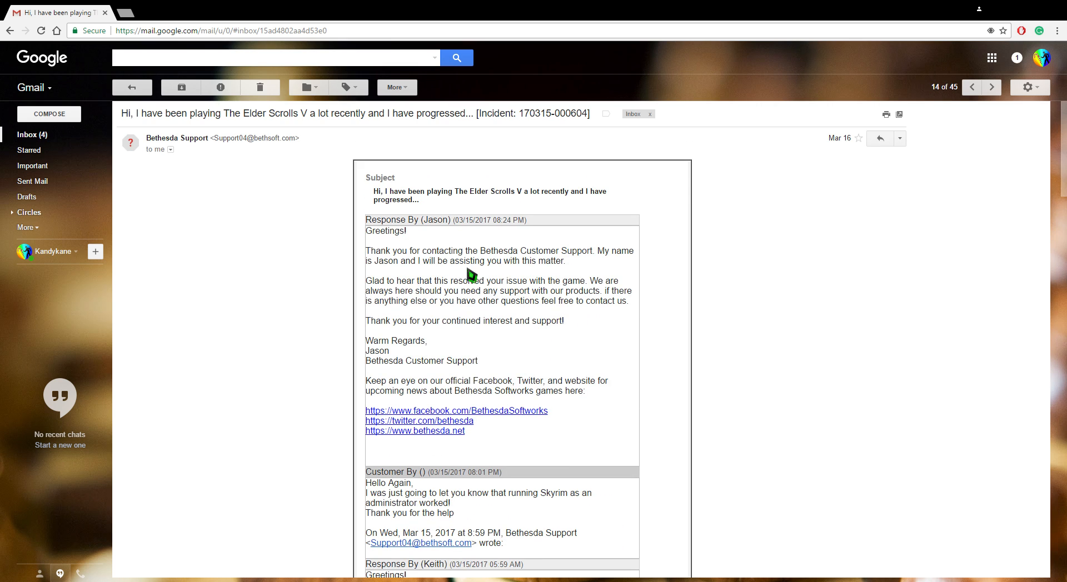
{"action": "mouse_move", "coordinate": [408, 269]}
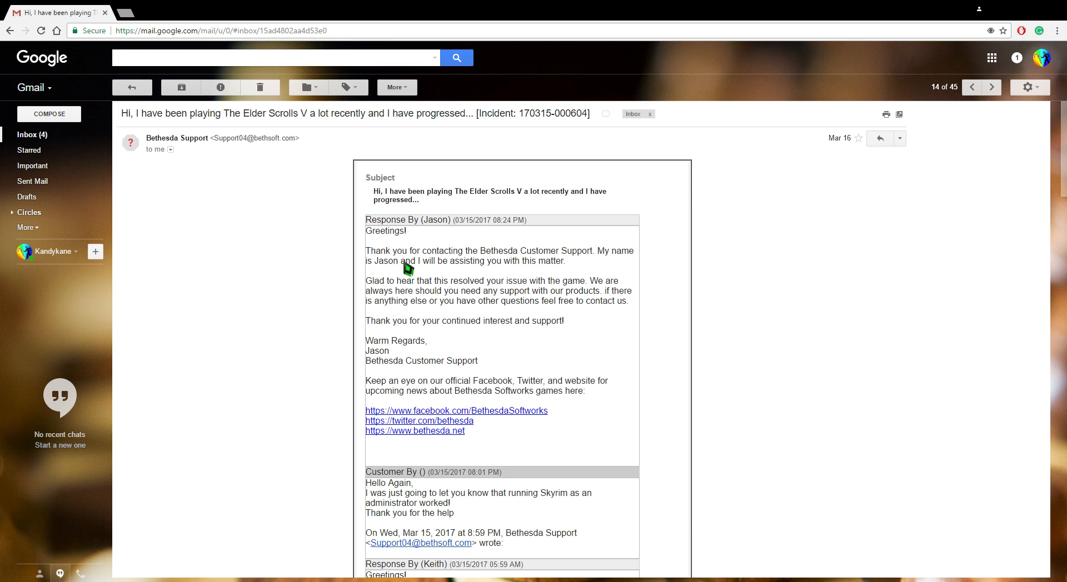
{"action": "scroll", "scroll_direction": "down", "scroll_amount": 3}
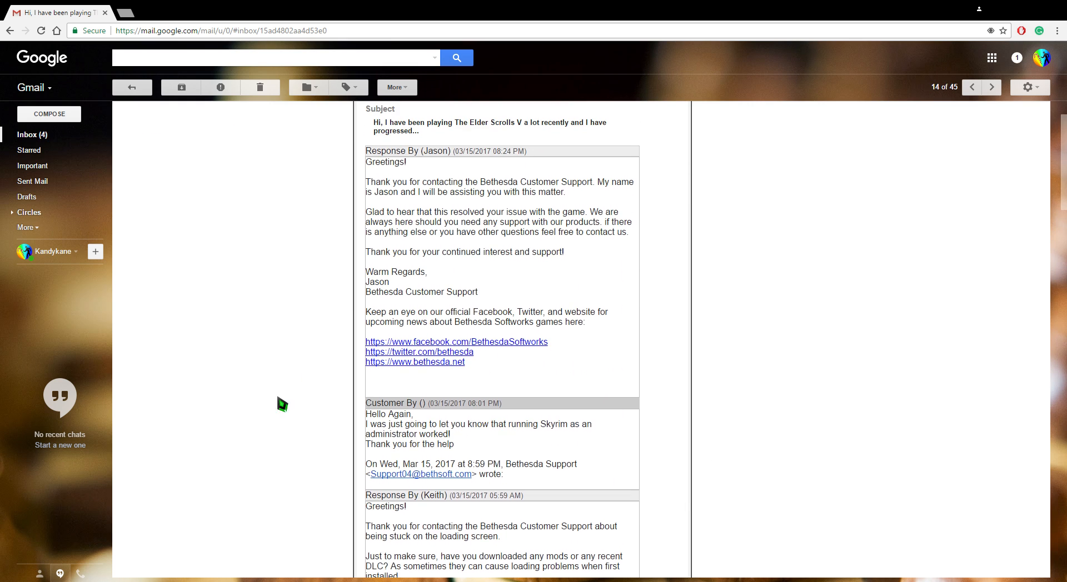
{"action": "scroll", "scroll_direction": "down", "scroll_amount": 3}
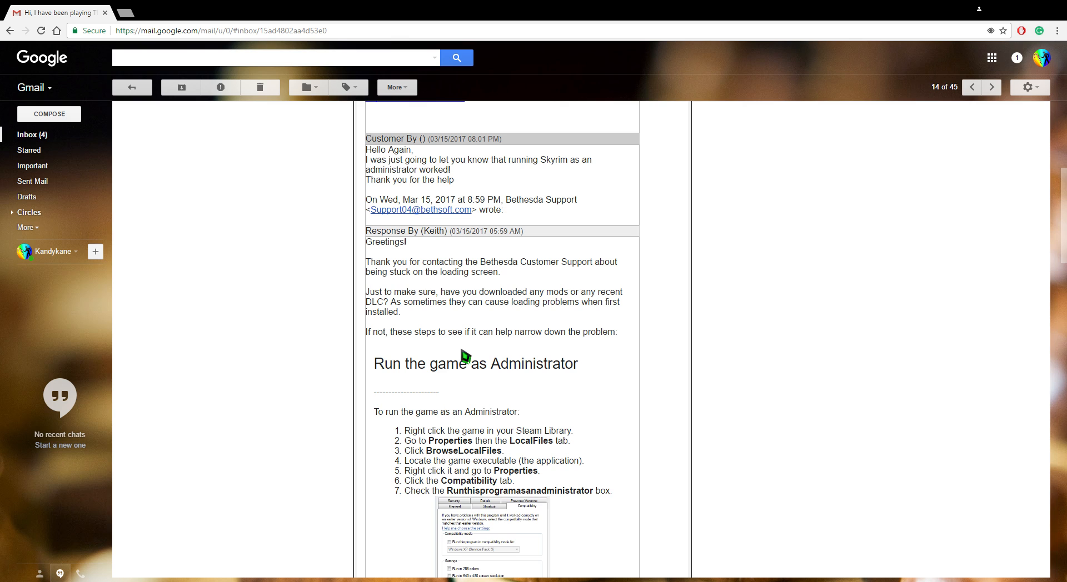
{"action": "mouse_move", "coordinate": [524, 357]}
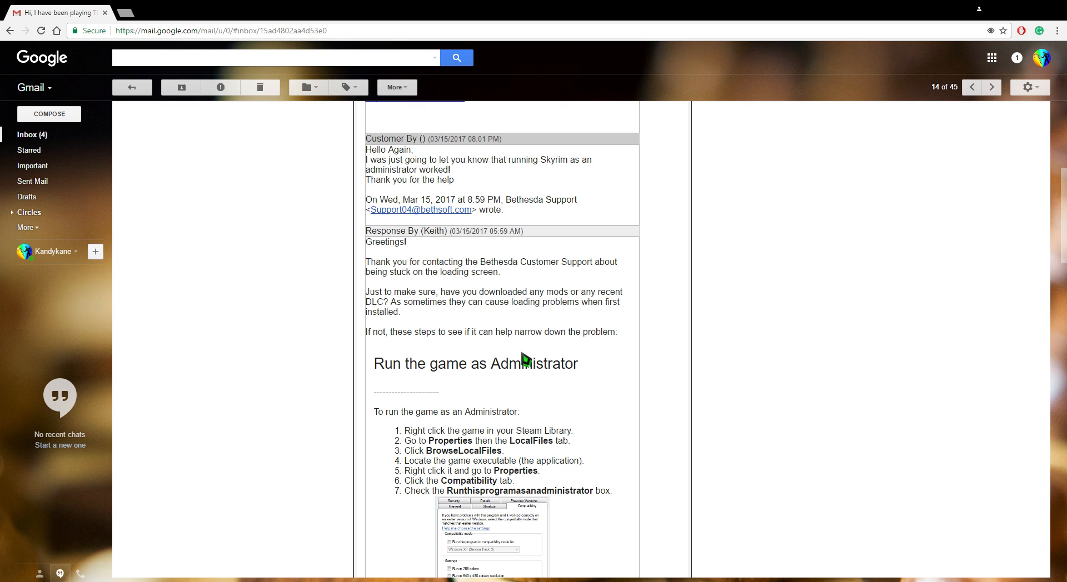